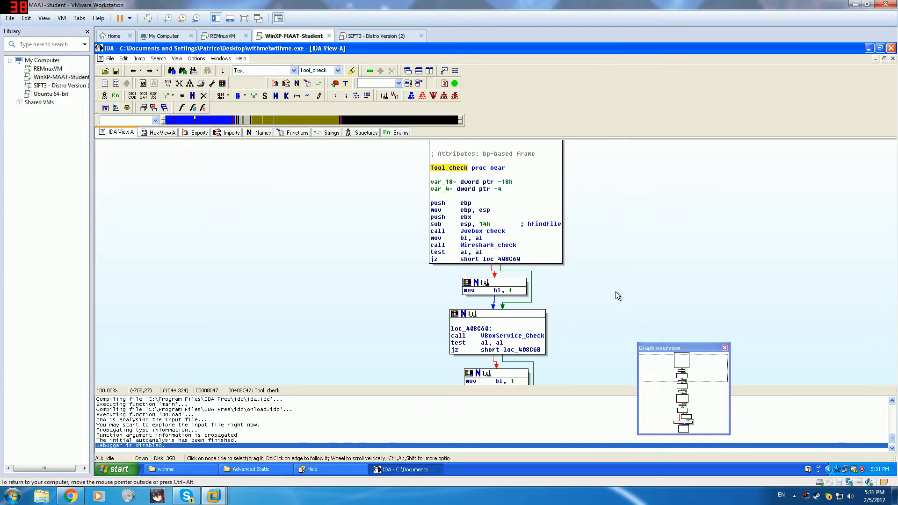
- Trace Tool_check down past the IsDebuggerPresent check to its sub_408C16 call
{"action": "scroll", "scroll_direction": "down", "scroll_amount": 3}
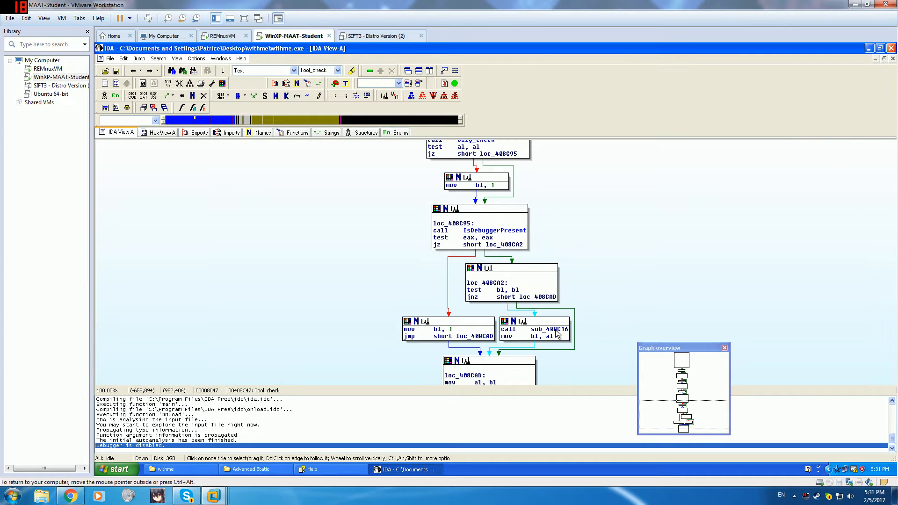
{"action": "double_click", "coordinate": [550, 328]}
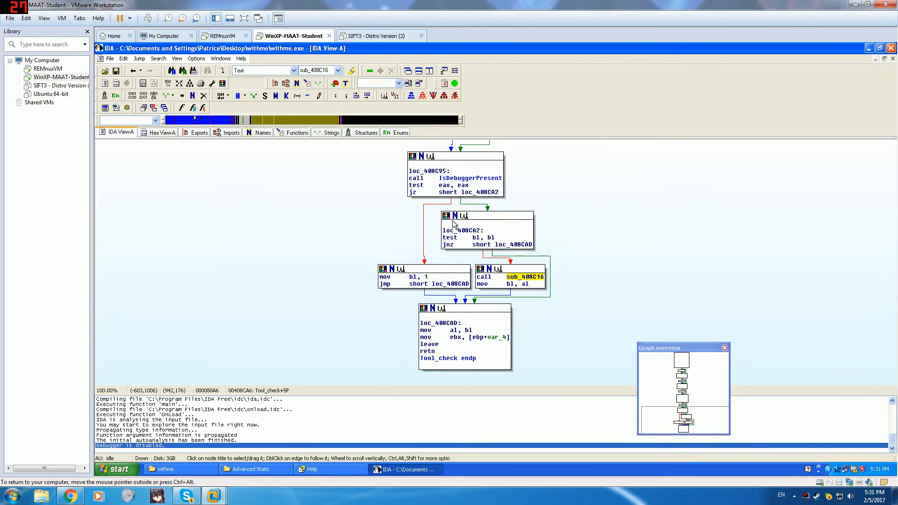
- Enter sub_408C16 to view its GetTickCount–Sleep–GetTickCount timing check
{"action": "double_click", "coordinate": [518, 277]}
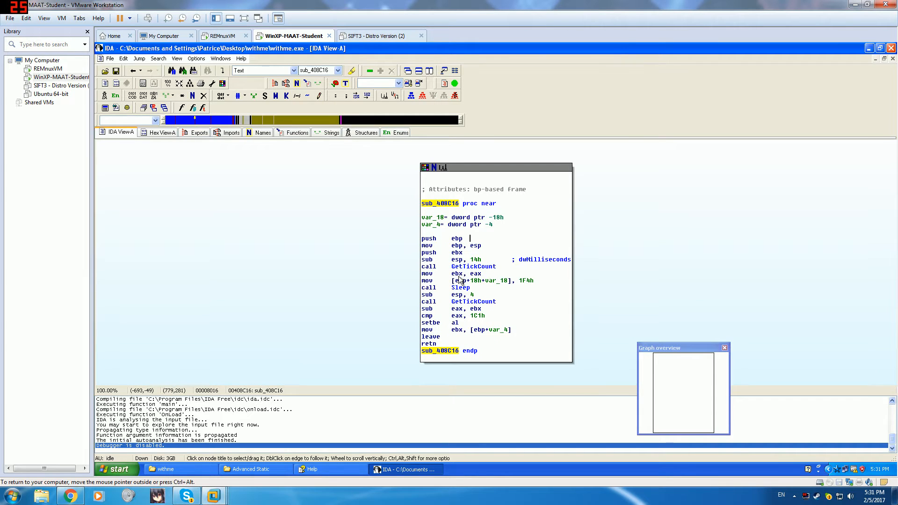
{"action": "mouse_move", "coordinate": [472, 287]}
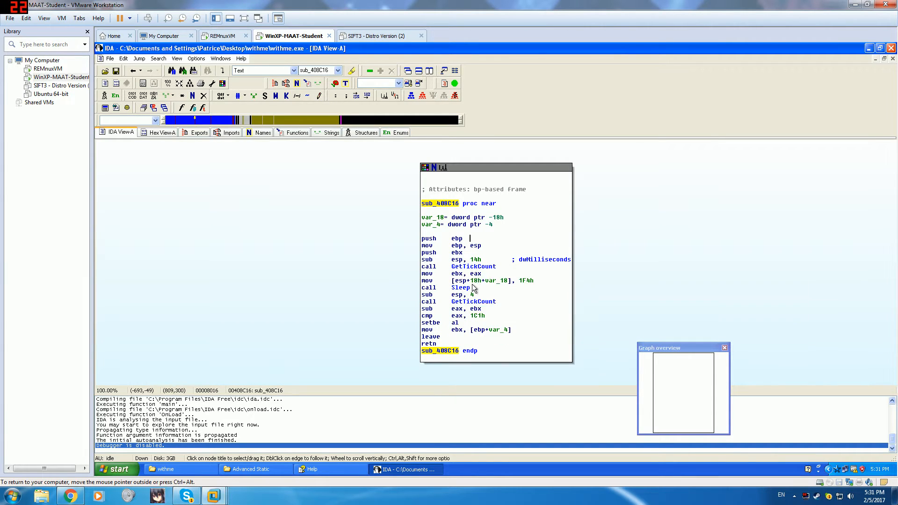
{"action": "mouse_move", "coordinate": [438, 286]}
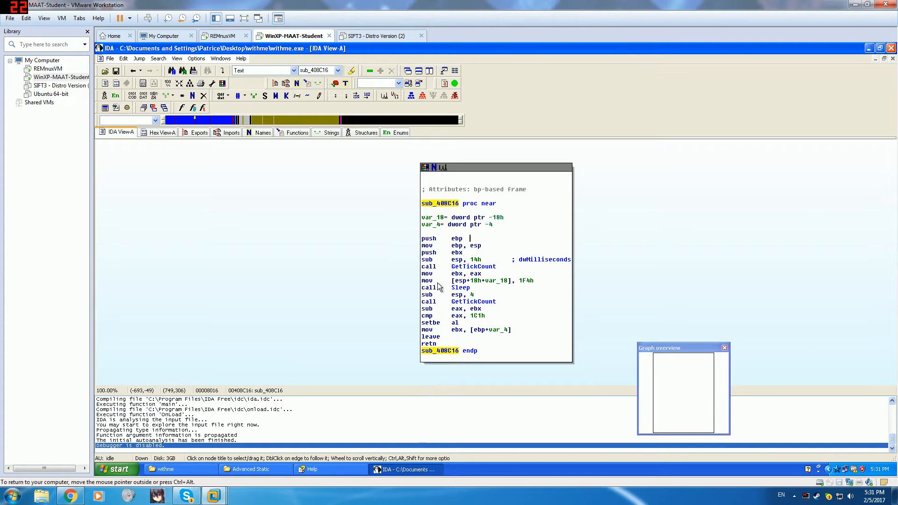
{"action": "mouse_move", "coordinate": [473, 266]}
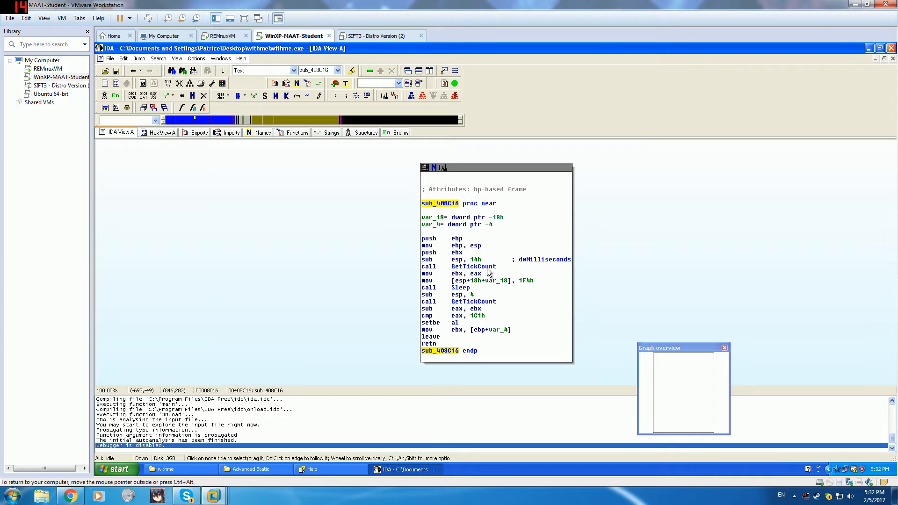
{"action": "mouse_move", "coordinate": [502, 264]}
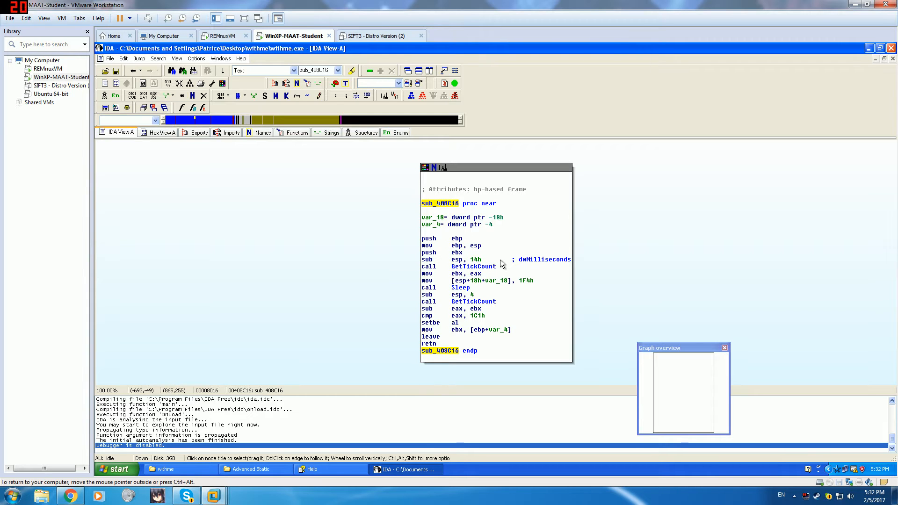
{"action": "mouse_move", "coordinate": [497, 279]}
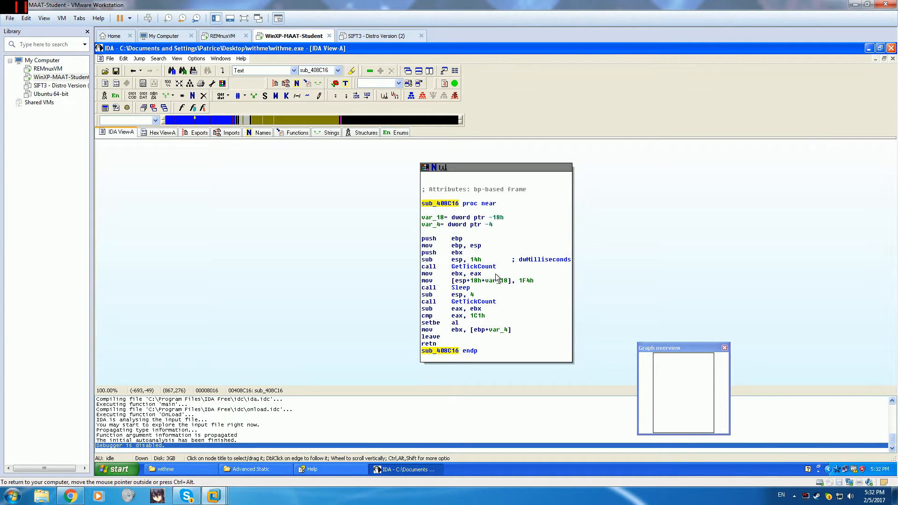
{"action": "mouse_move", "coordinate": [511, 295]}
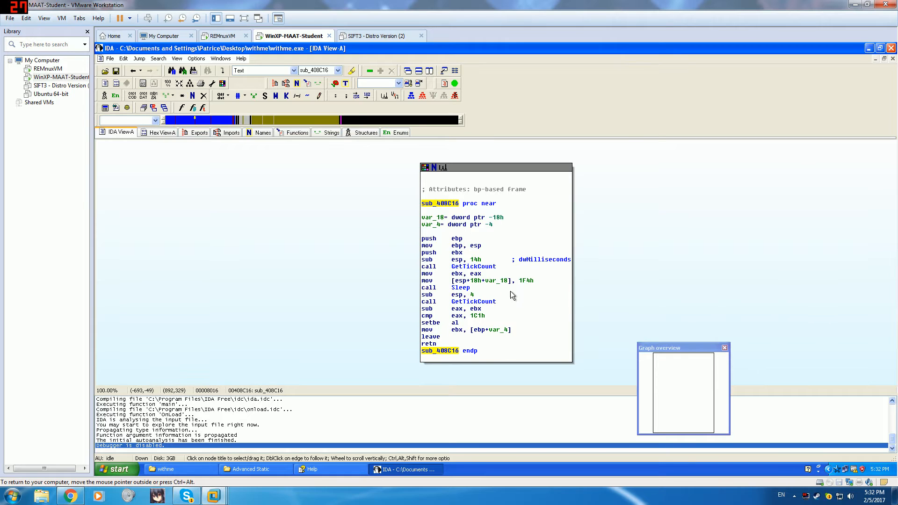
{"action": "mouse_move", "coordinate": [519, 304]}
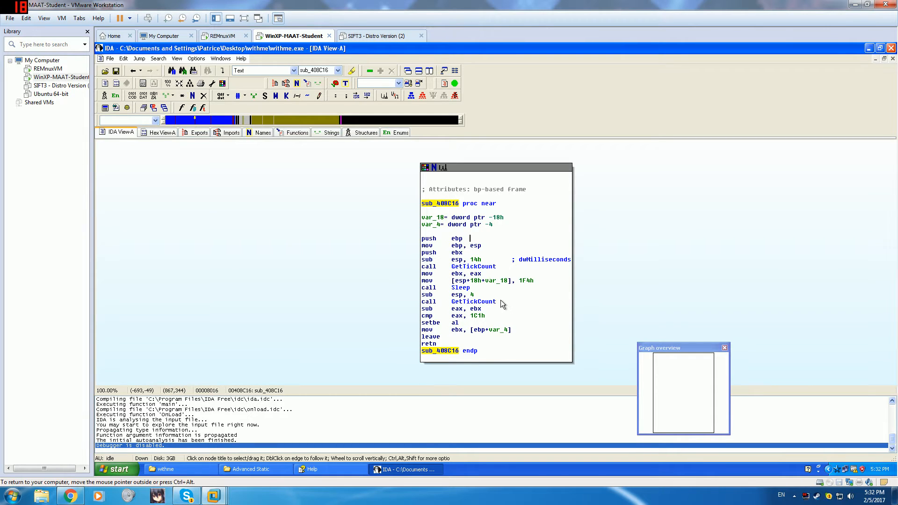
{"action": "mouse_move", "coordinate": [474, 302]}
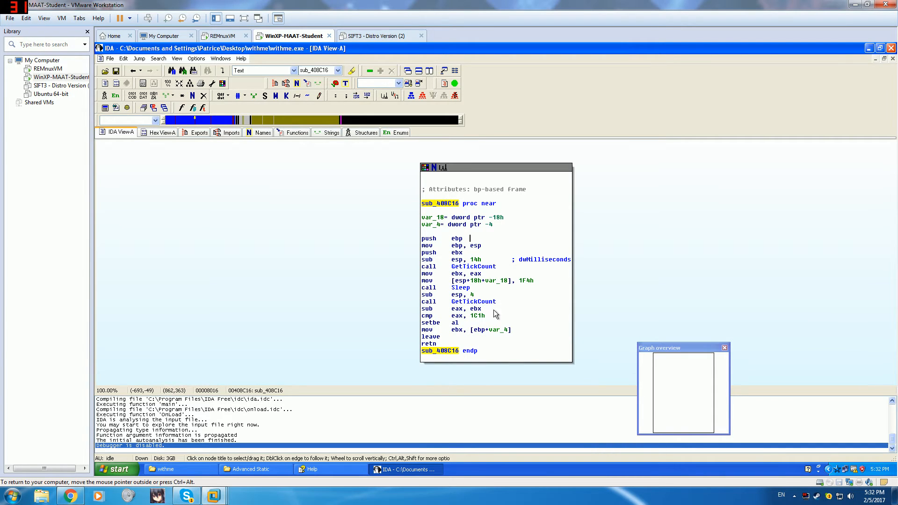
{"action": "mouse_move", "coordinate": [448, 292]}
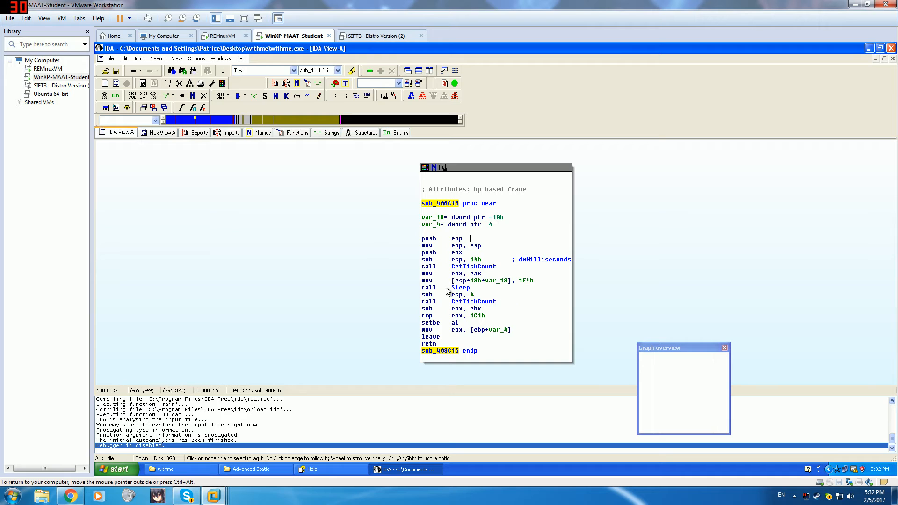
{"action": "mouse_move", "coordinate": [473, 302]}
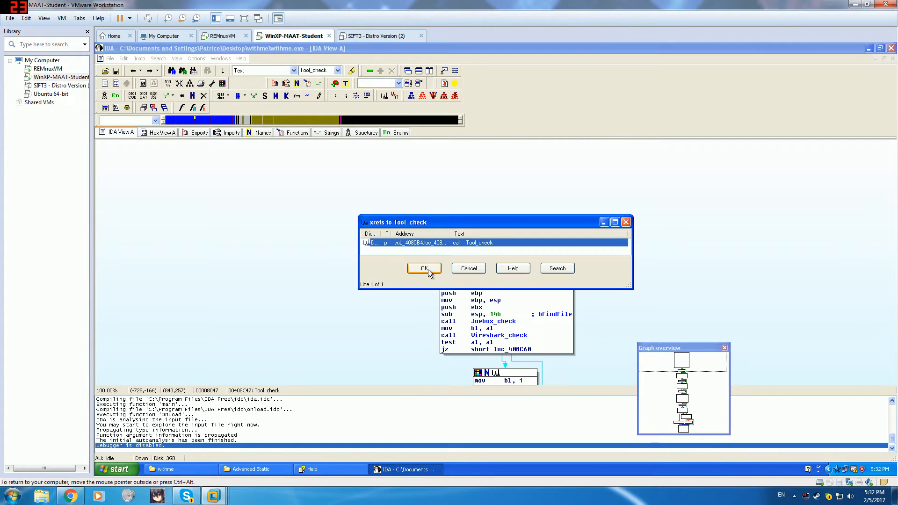
- Jump to Tool_check's caller sub_408CB4 and select the byte_419E7A global gating its loop
{"action": "left_click", "coordinate": [423, 268]}
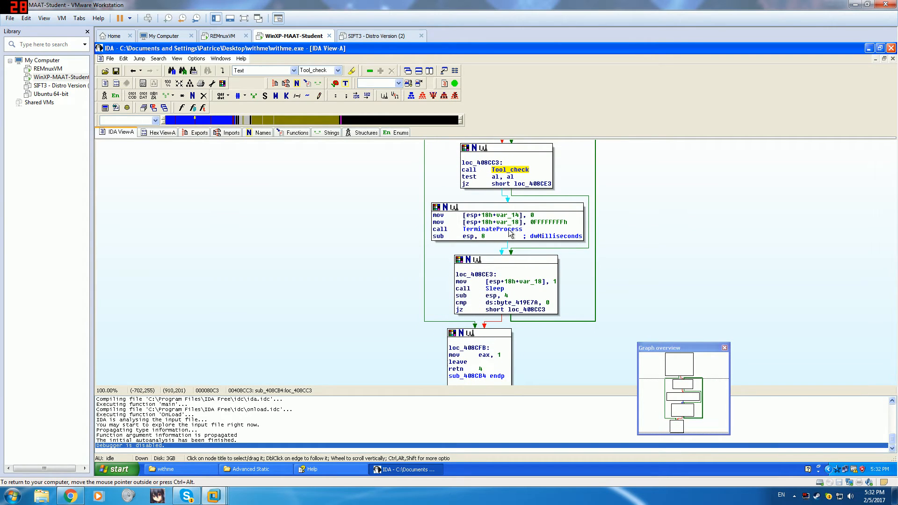
{"action": "mouse_move", "coordinate": [503, 218]}
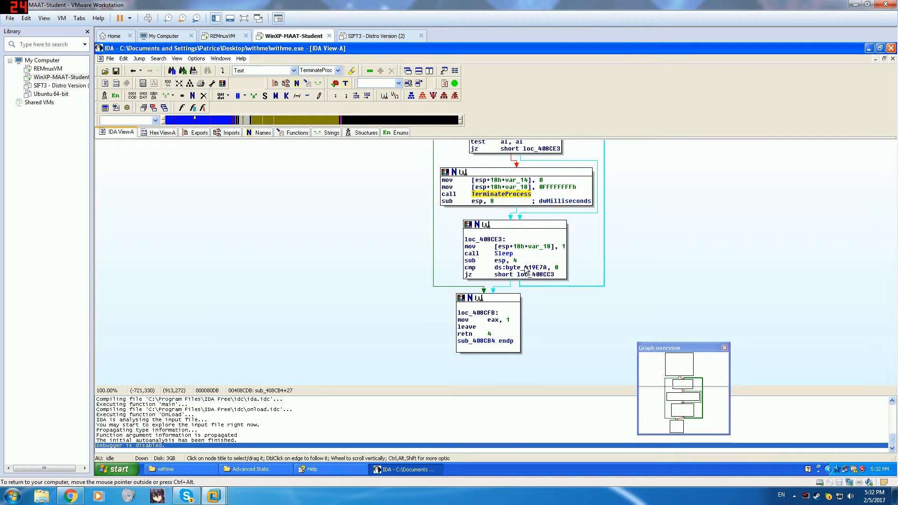
{"action": "left_click", "coordinate": [522, 267]}
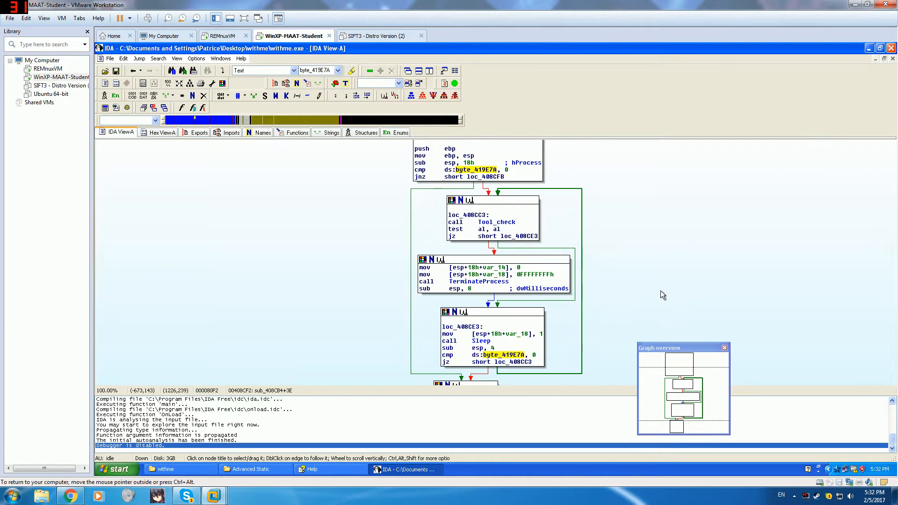
{"action": "scroll", "scroll_direction": "down", "scroll_amount": 3}
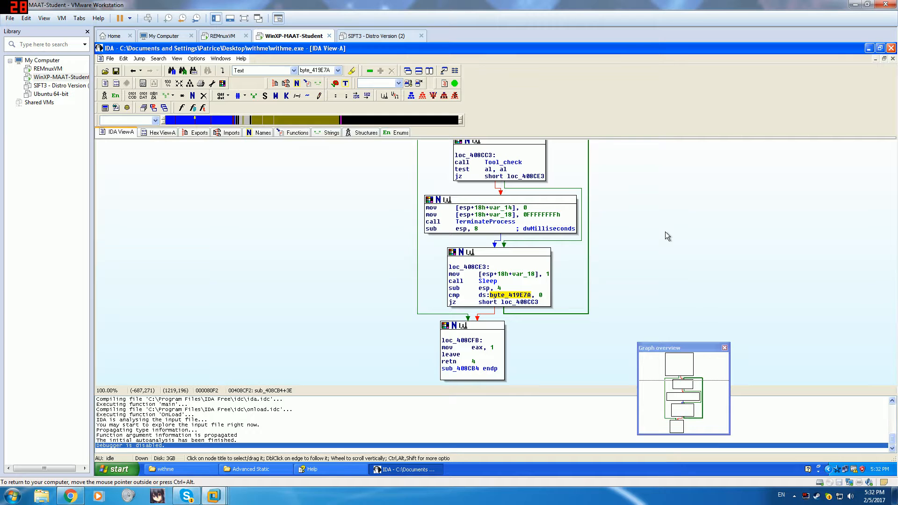
- Rename the global byte_419E7A to Debug_Flag
{"action": "double_click", "coordinate": [508, 294]}
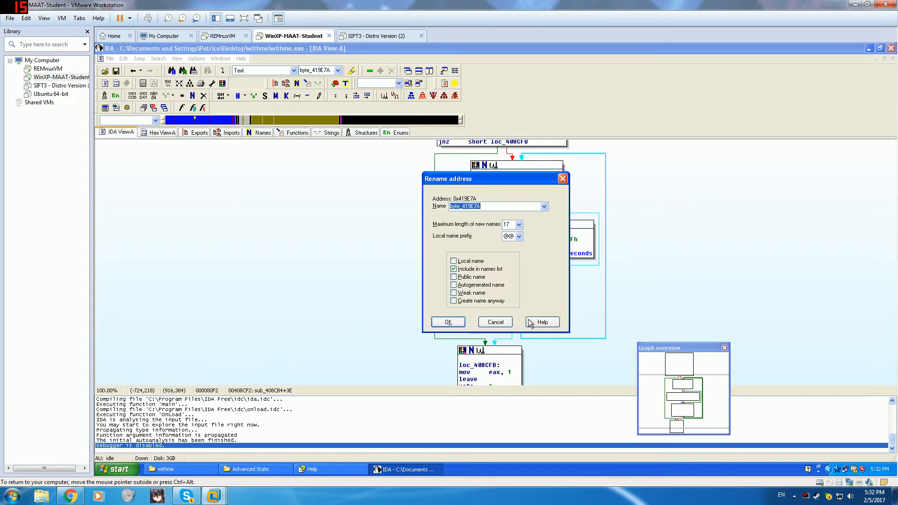
{"action": "type", "text": "Fla"}
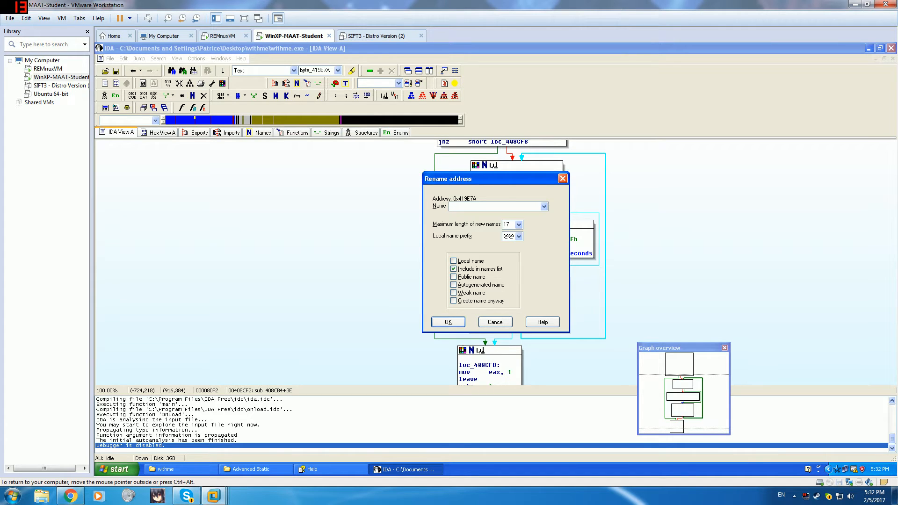
{"action": "type", "text": "Debug_"}
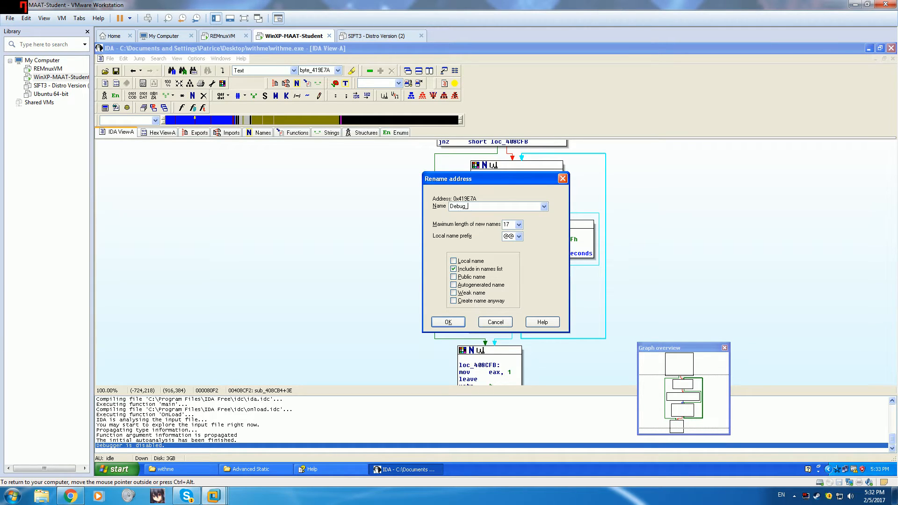
{"action": "type", "text": "Flag"}
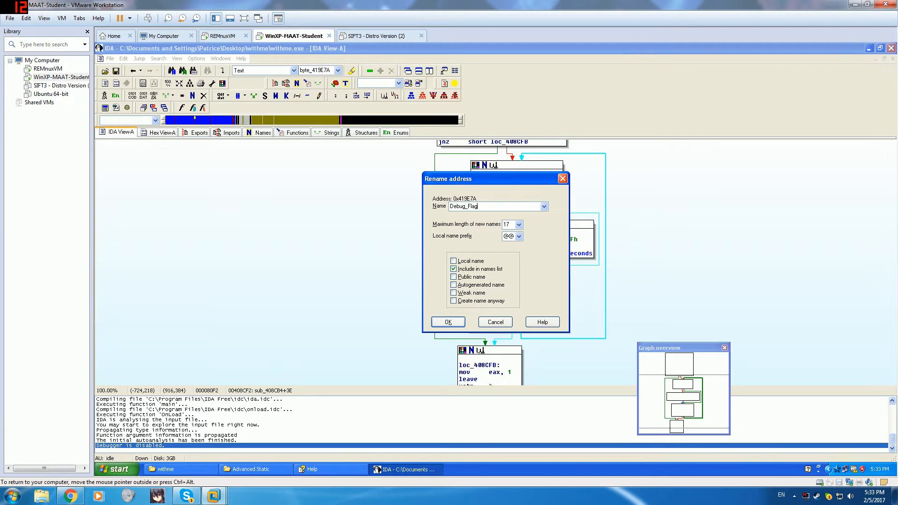
{"action": "left_click", "coordinate": [447, 321]}
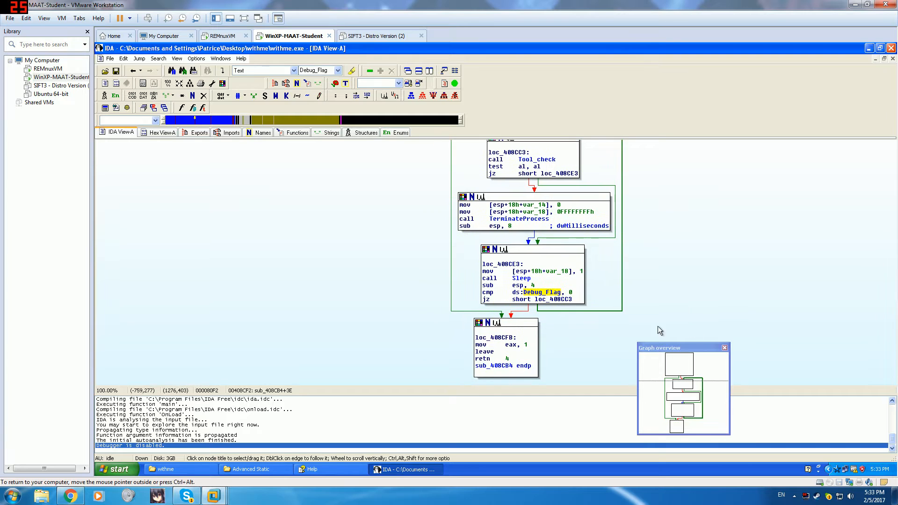
{"action": "mouse_move", "coordinate": [725, 289]}
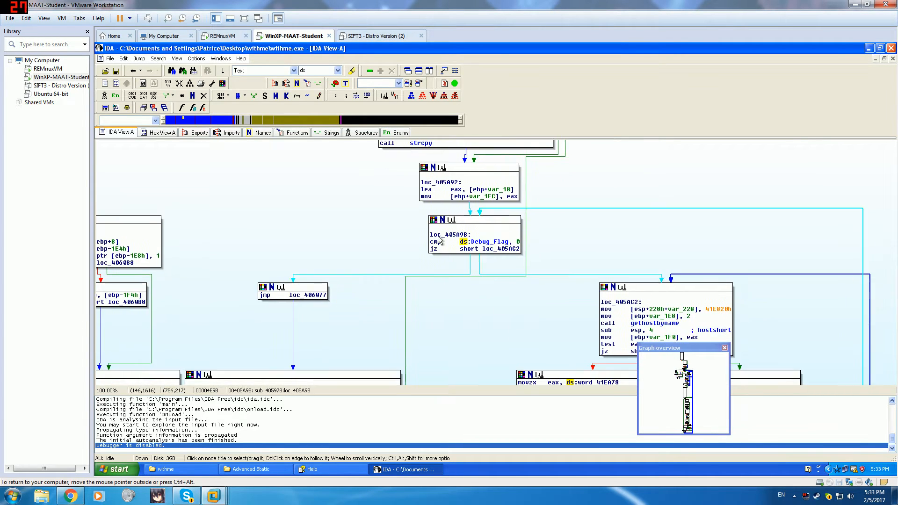
{"action": "mouse_move", "coordinate": [478, 268]}
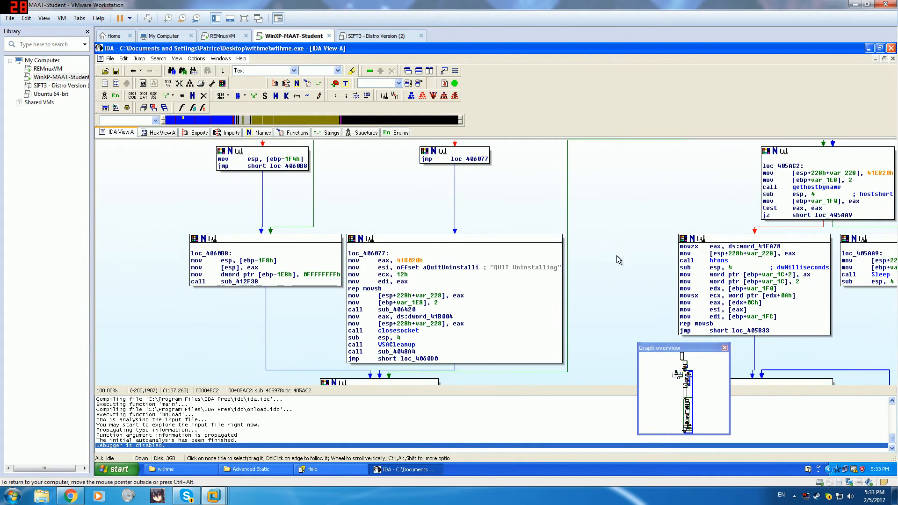
{"action": "scroll", "scroll_direction": "down", "scroll_amount": 3}
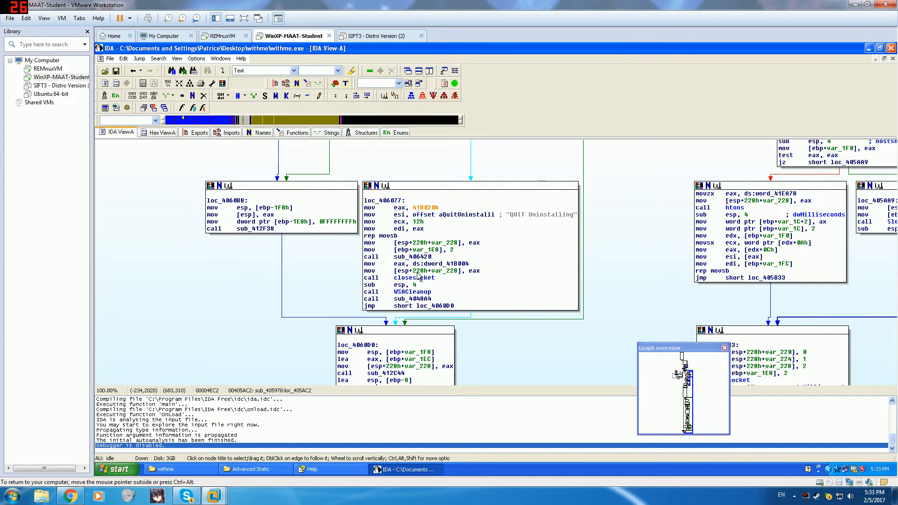
{"action": "mouse_move", "coordinate": [410, 295]}
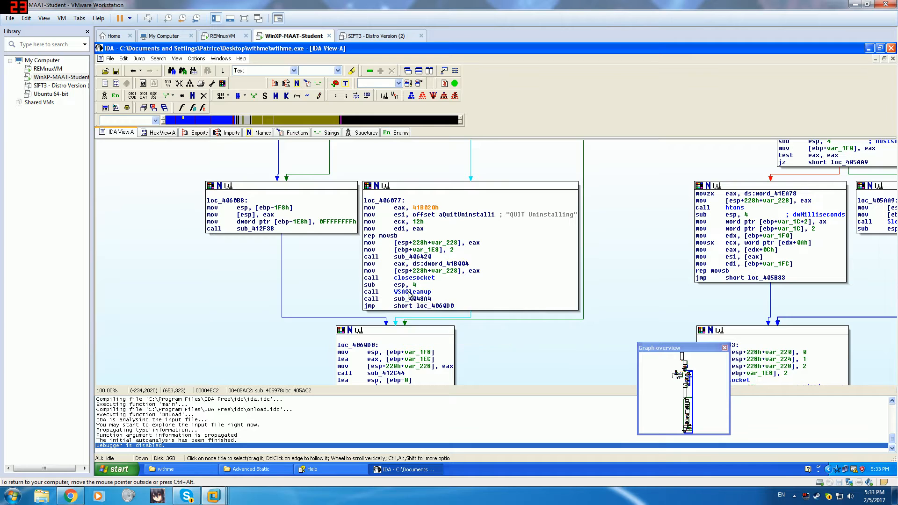
{"action": "mouse_move", "coordinate": [435, 289]}
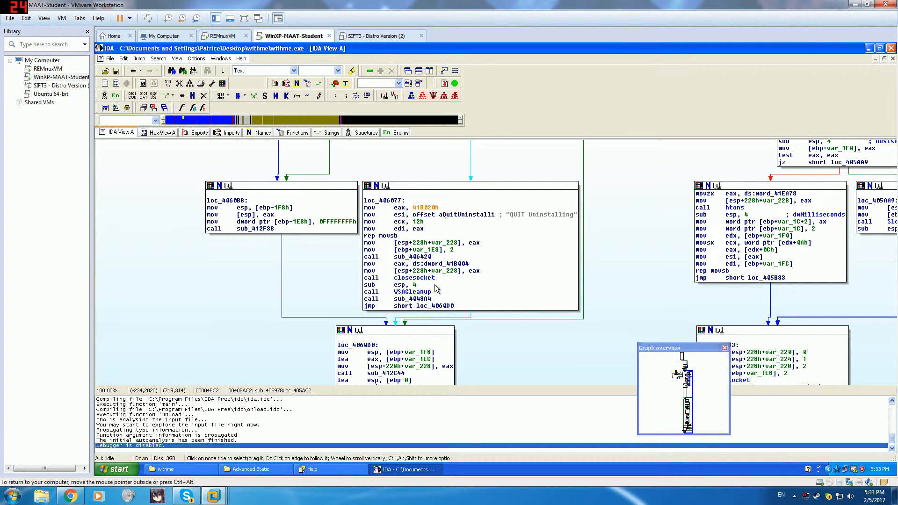
{"action": "mouse_move", "coordinate": [411, 284]}
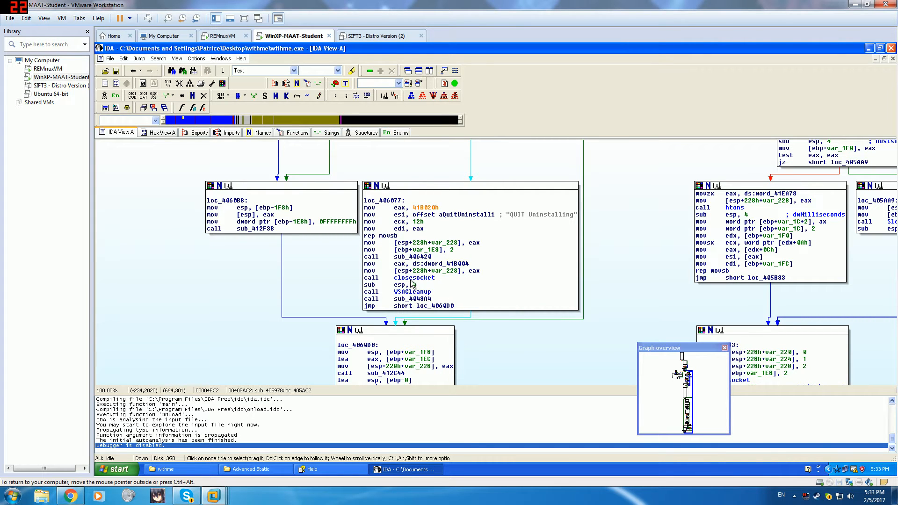
{"action": "mouse_move", "coordinate": [413, 277]}
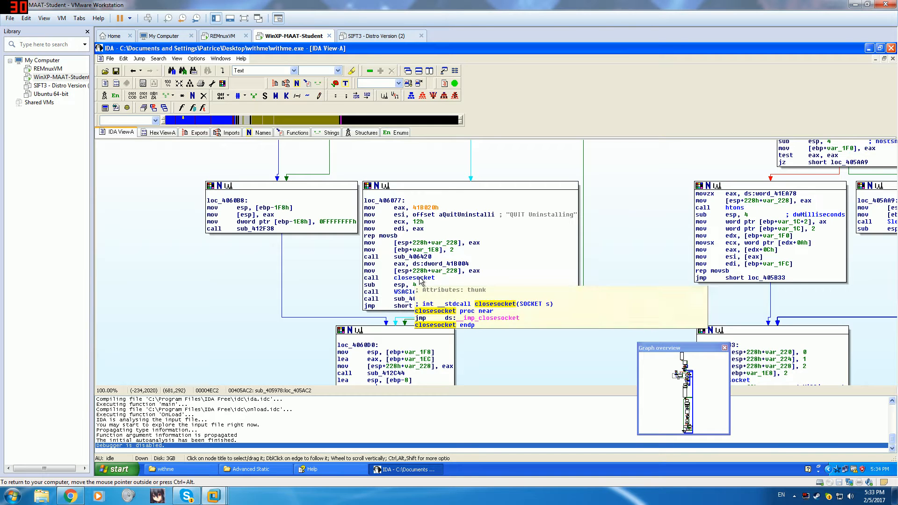
{"action": "mouse_move", "coordinate": [413, 291]}
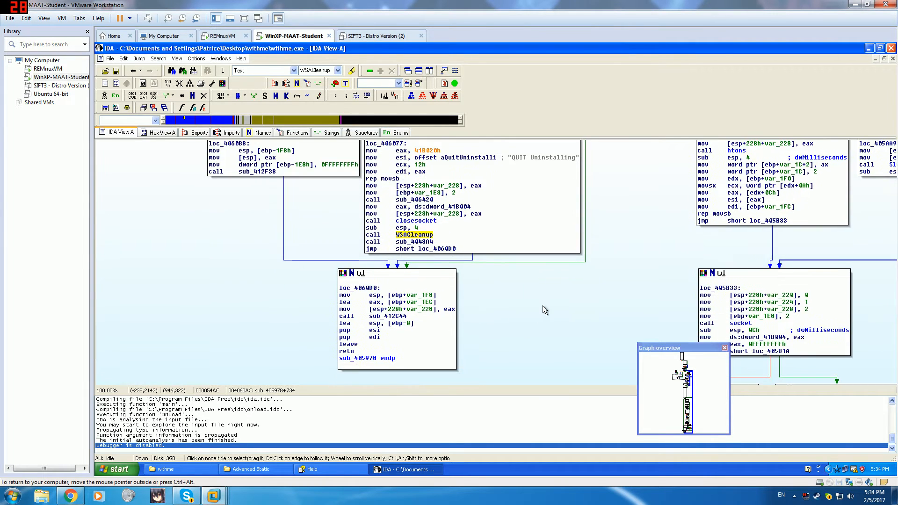
{"action": "scroll", "scroll_direction": "up", "scroll_amount": 3}
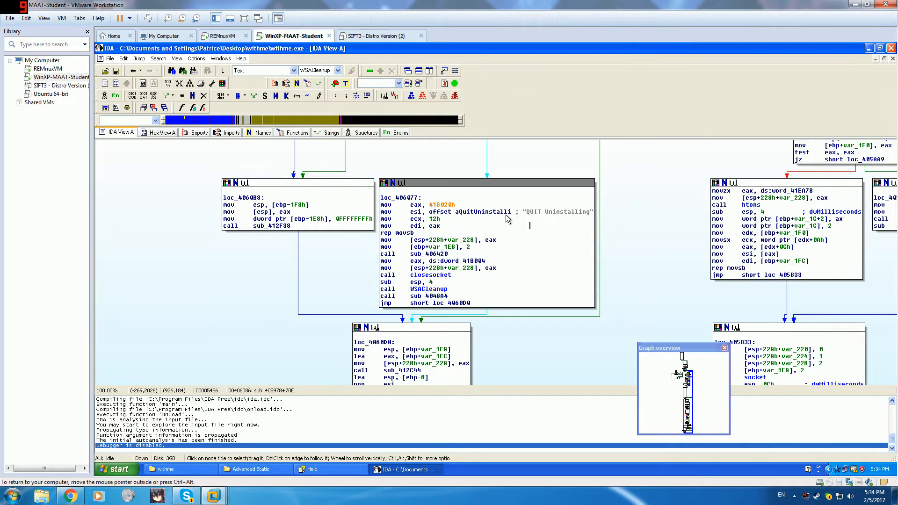
- Highlight the aQuitUninstalli string reference and review the surrounding graph
{"action": "left_click", "coordinate": [483, 211]}
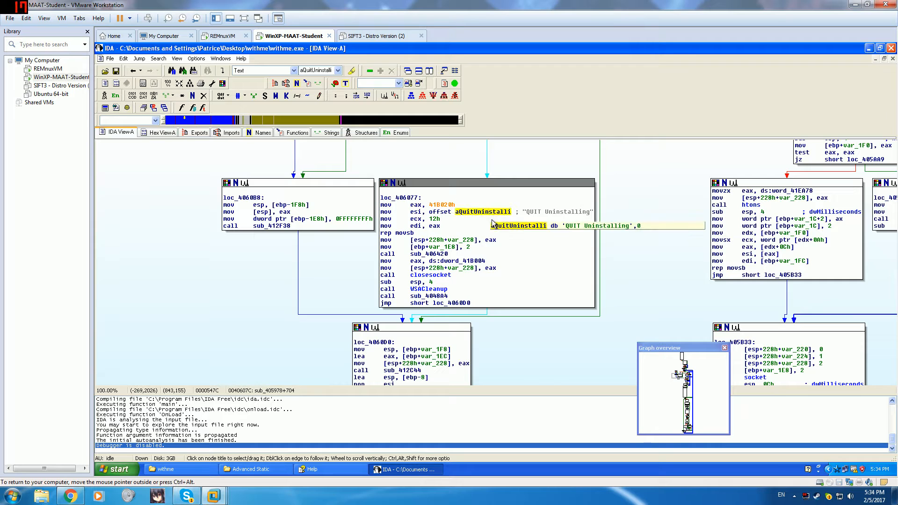
{"action": "mouse_move", "coordinate": [431, 274]}
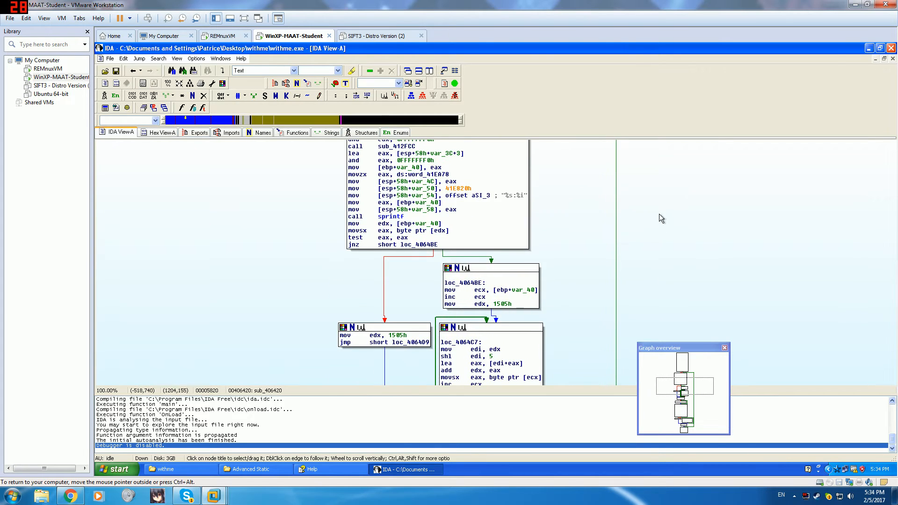
{"action": "scroll", "scroll_direction": "up", "scroll_amount": 3}
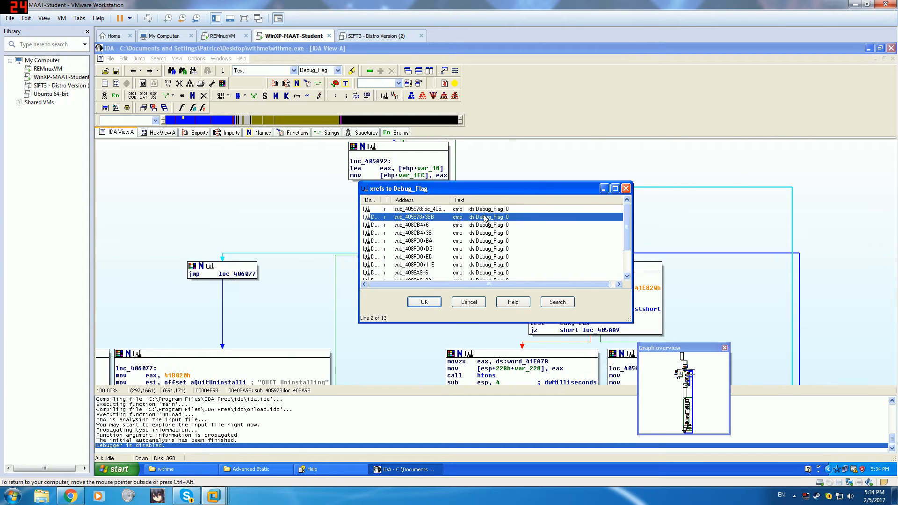
- Go to the Debug_Flag compare at sub_405978+3EB and review its recv/strstr "JOIN" blocks
{"action": "left_click", "coordinate": [423, 302]}
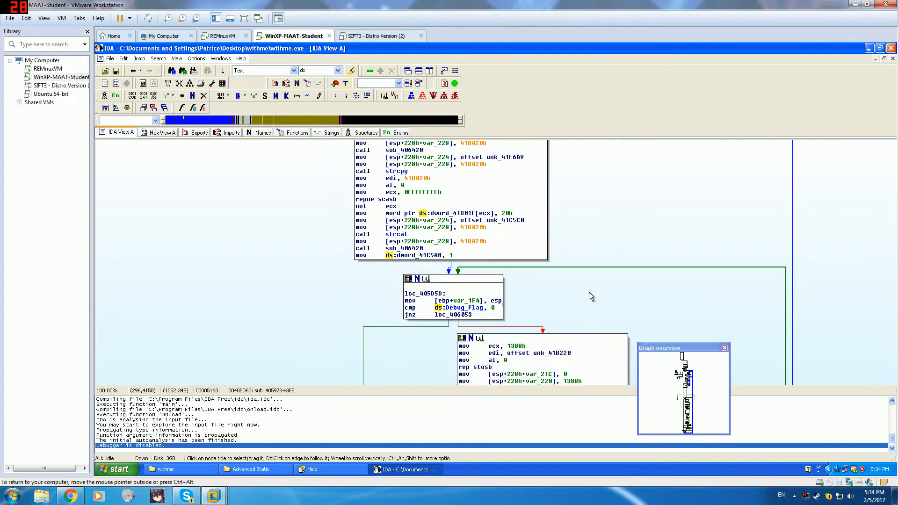
{"action": "scroll", "scroll_direction": "down", "scroll_amount": 3}
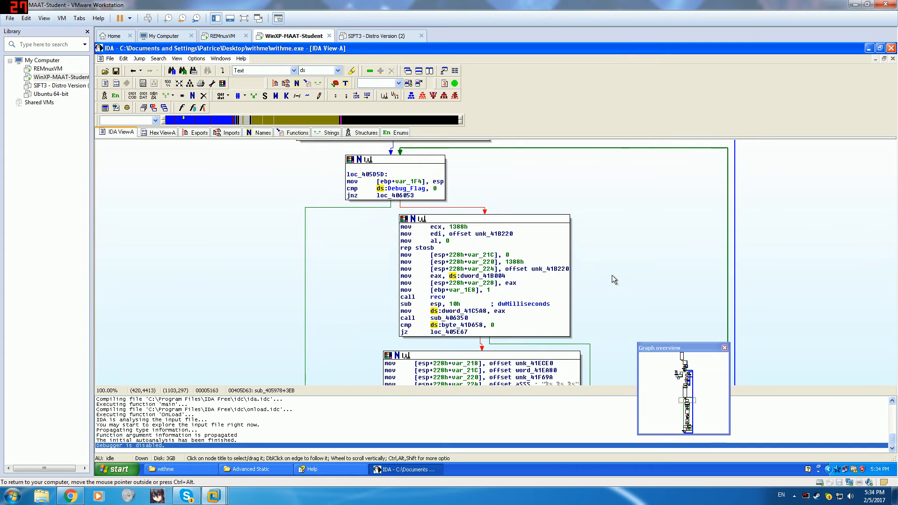
{"action": "scroll", "scroll_direction": "down", "scroll_amount": 3}
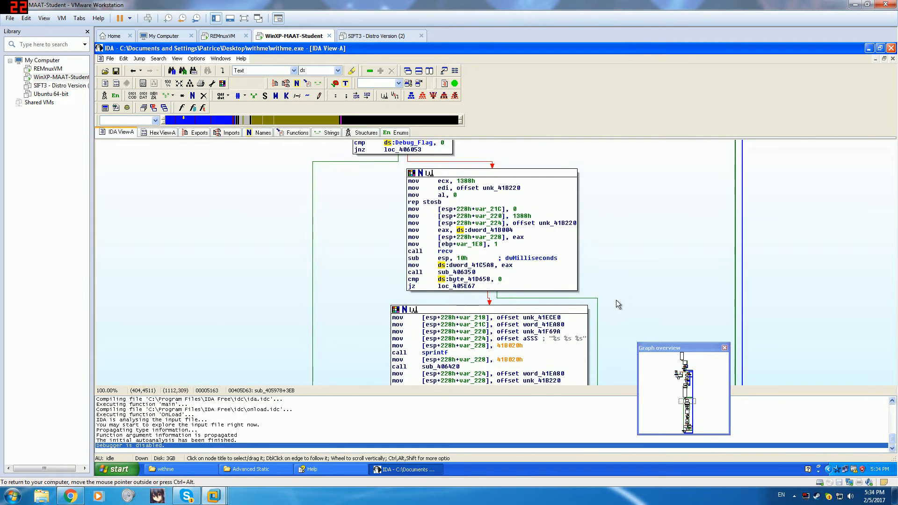
{"action": "scroll", "scroll_direction": "down", "scroll_amount": 3}
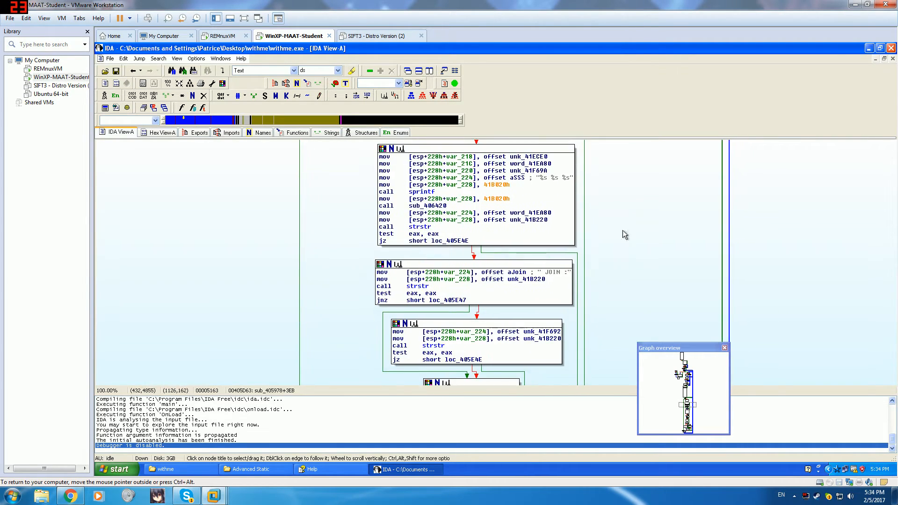
{"action": "scroll", "scroll_direction": "up", "scroll_amount": 3}
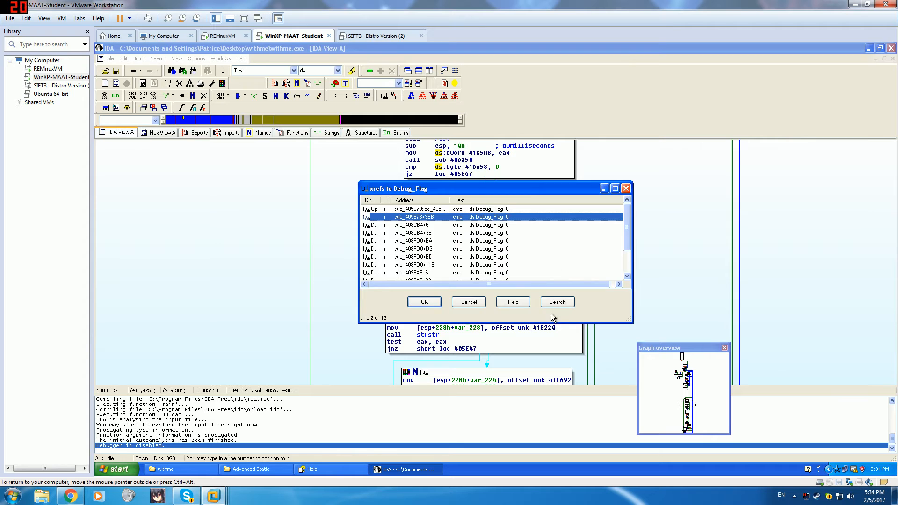
- Go to the Debug_Flag check at sub_408FD0+BA and inspect var_A8 and the 64h Sleep constant
{"action": "left_click", "coordinate": [424, 302]}
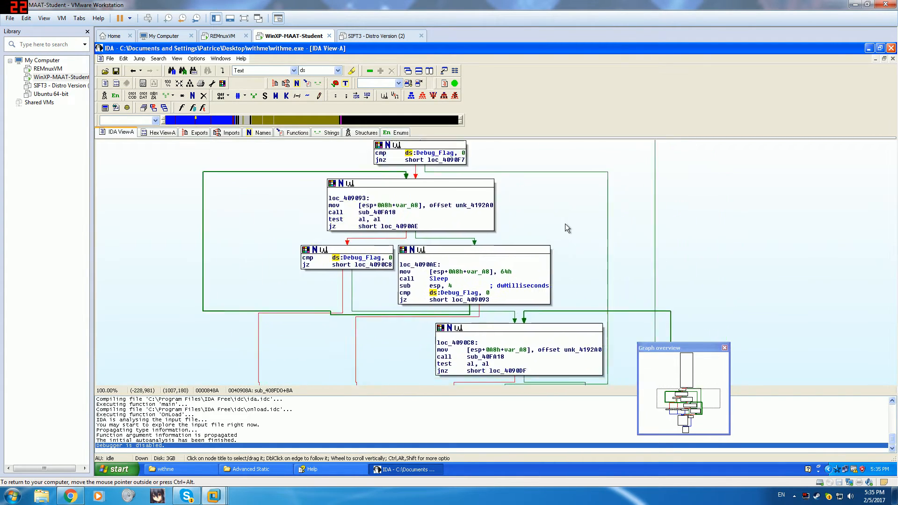
{"action": "scroll", "scroll_direction": "down", "scroll_amount": 3}
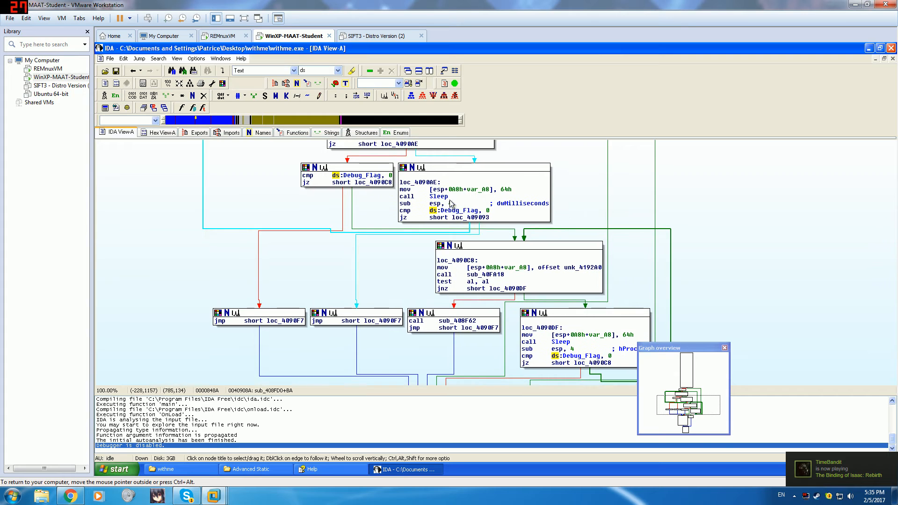
{"action": "left_click", "coordinate": [372, 182]}
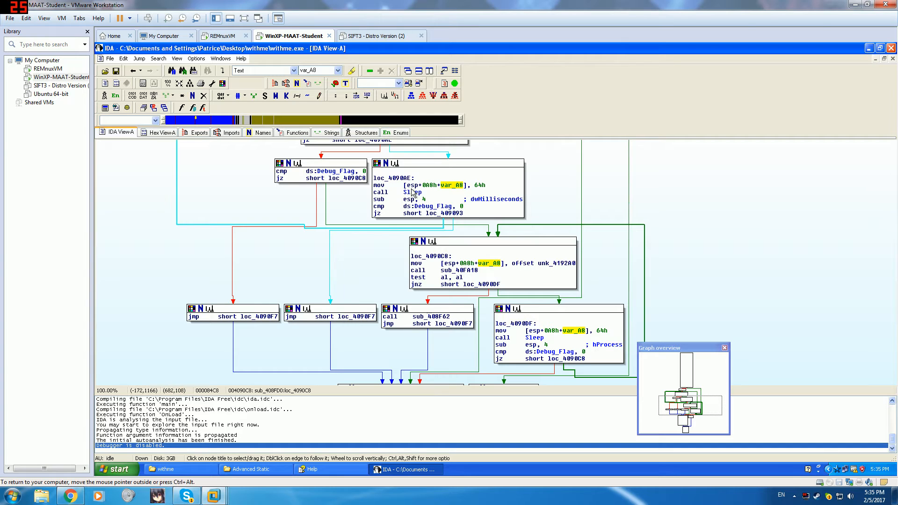
{"action": "left_click", "coordinate": [479, 185]}
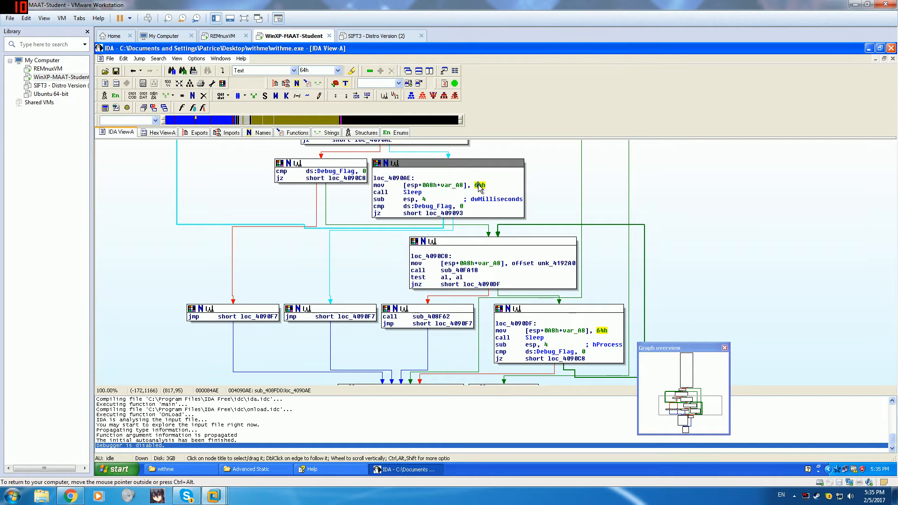
{"action": "right_click", "coordinate": [479, 184]}
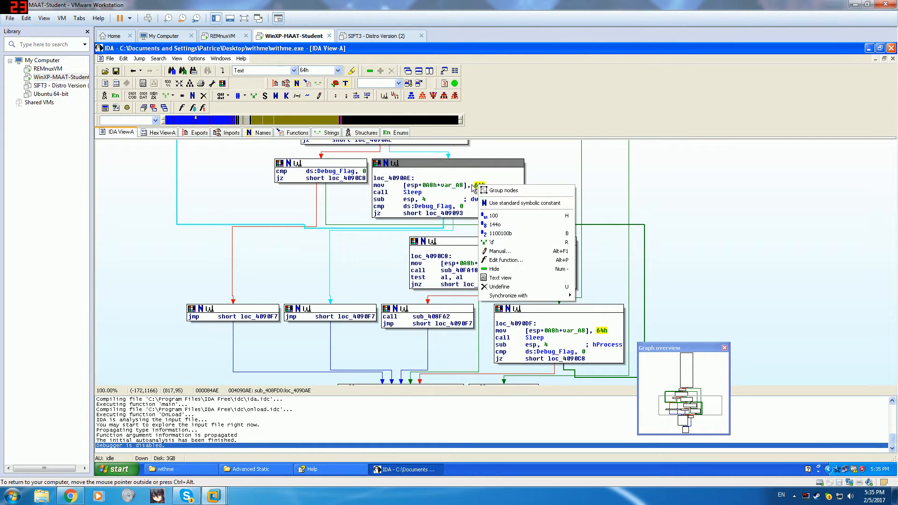
{"action": "left_click", "coordinate": [524, 203]}
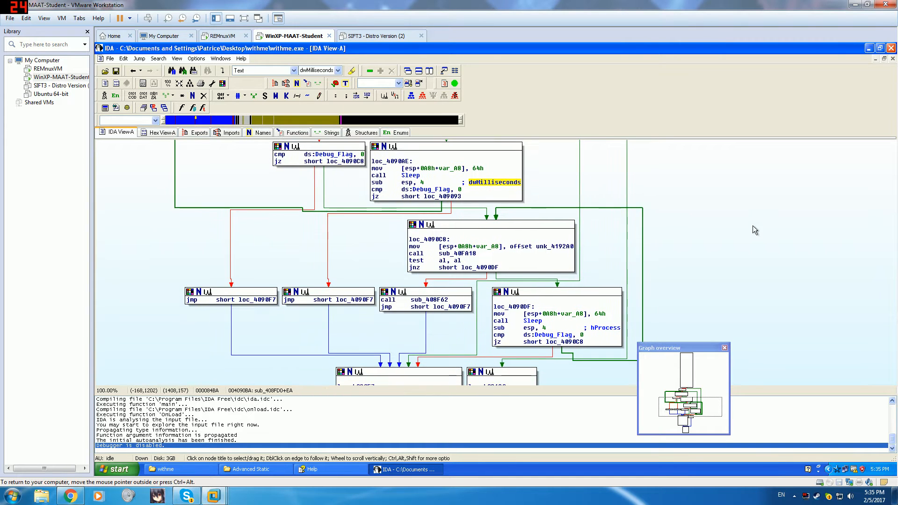
- Follow sub_408FD0's Sleep loops down to the TerminateProcess and CloseHandle calls
{"action": "scroll", "scroll_direction": "down", "scroll_amount": 3}
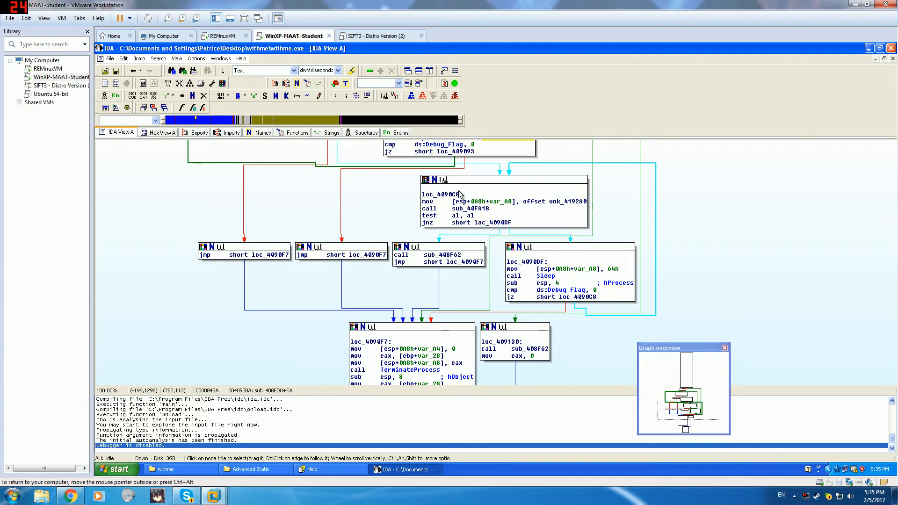
{"action": "scroll", "scroll_direction": "down", "scroll_amount": 3}
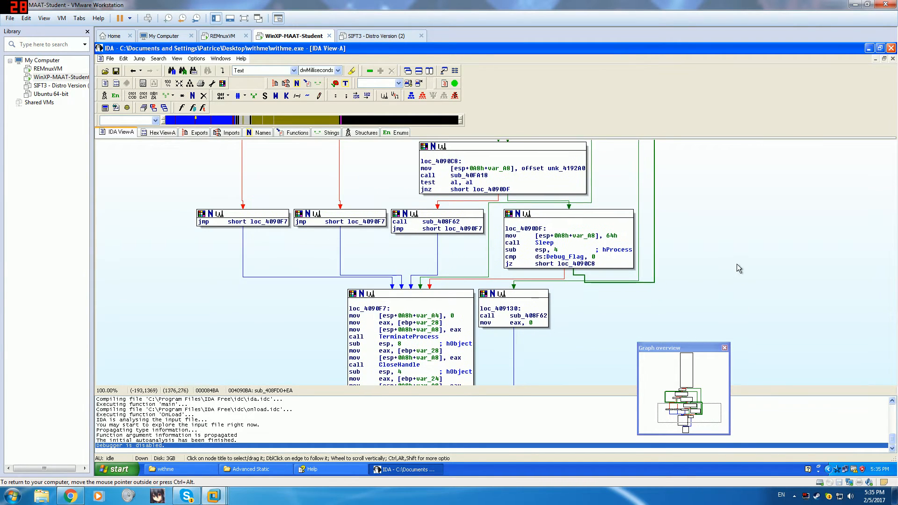
{"action": "scroll", "scroll_direction": "down", "scroll_amount": 3}
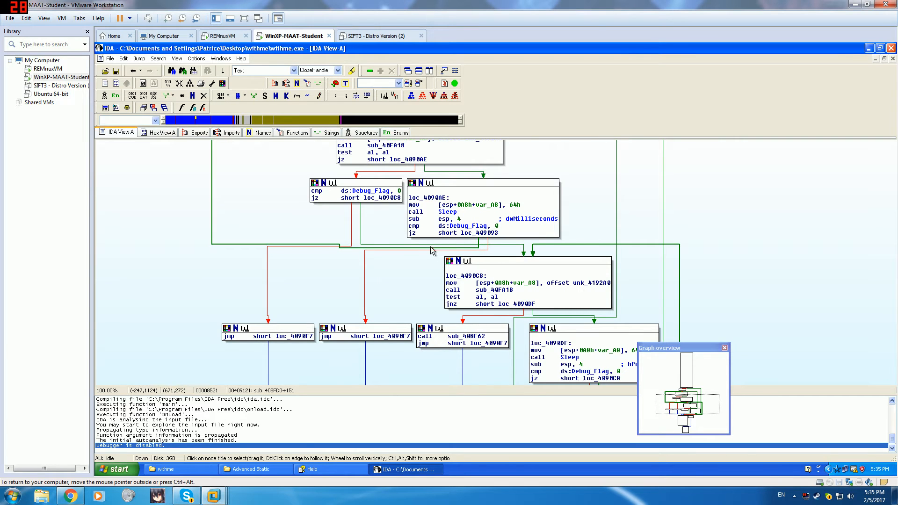
{"action": "scroll", "scroll_direction": "down", "scroll_amount": 3}
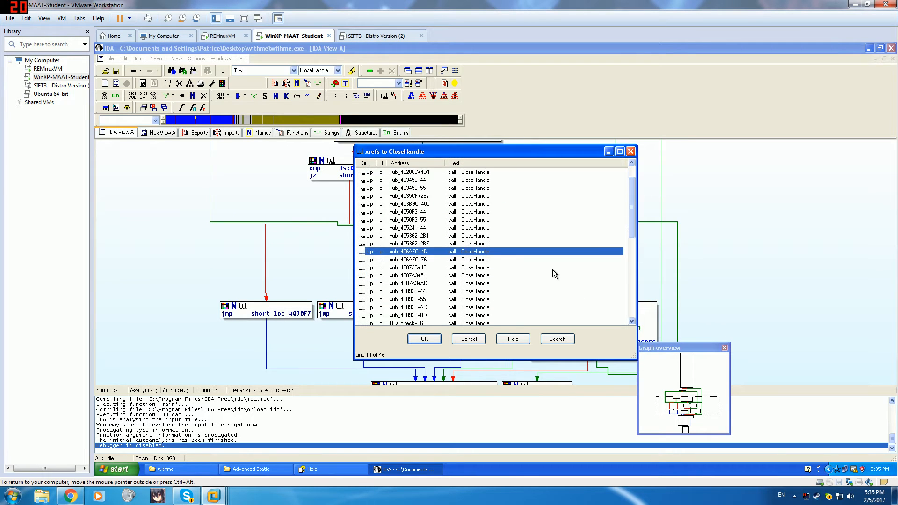
- Dismiss the CloseHandle call list and select Debug_Flag for cross-referencing
{"action": "left_click", "coordinate": [424, 338]}
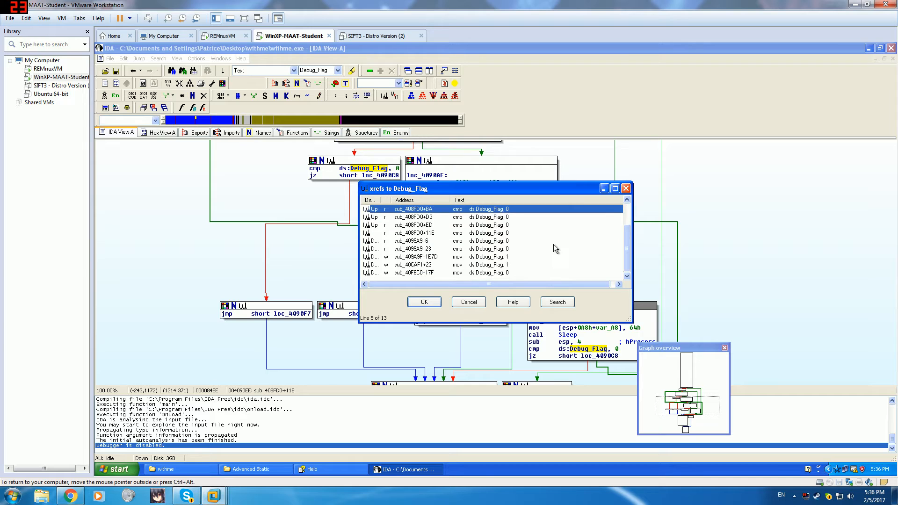
{"action": "mouse_move", "coordinate": [463, 285]}
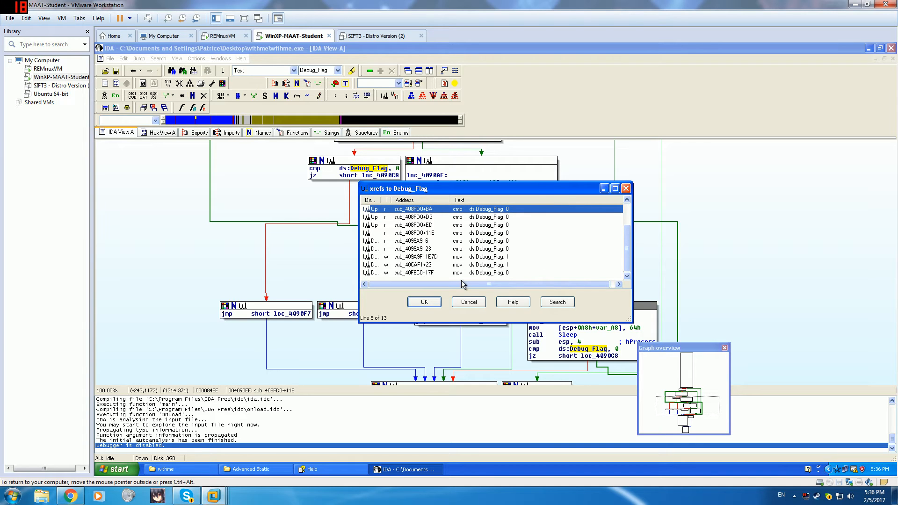
{"action": "left_click", "coordinate": [458, 256]}
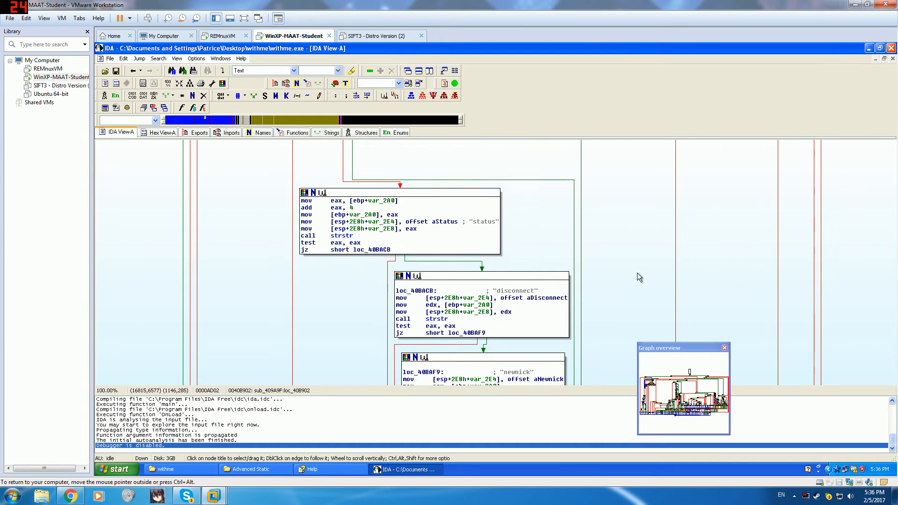
- Scroll through sub_409A9F's status/disconnect/newnick command-parsing blocks
{"action": "scroll", "scroll_direction": "down", "scroll_amount": 3}
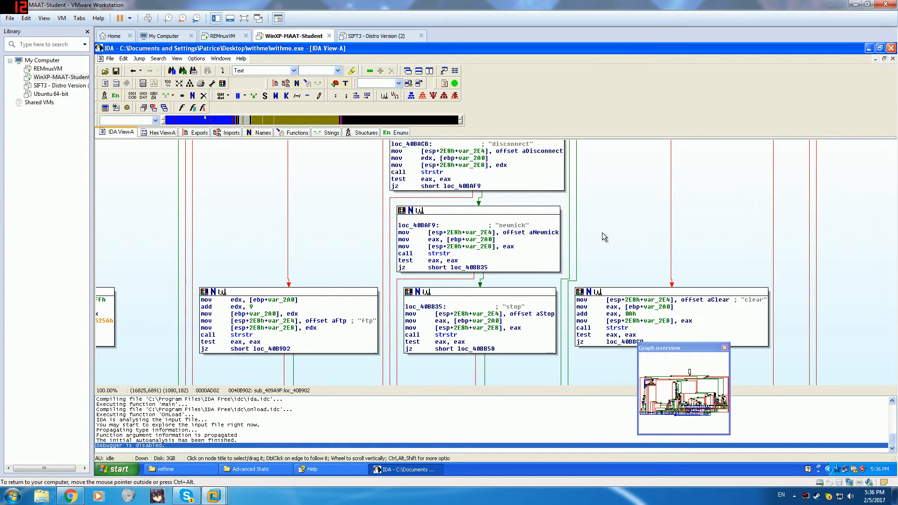
{"action": "scroll", "scroll_direction": "down", "scroll_amount": 3}
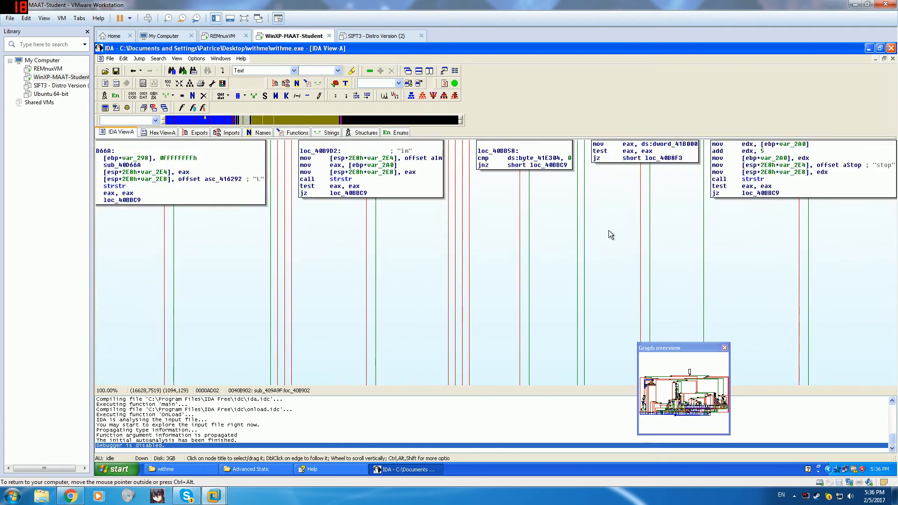
{"action": "scroll", "scroll_direction": "down", "scroll_amount": 3}
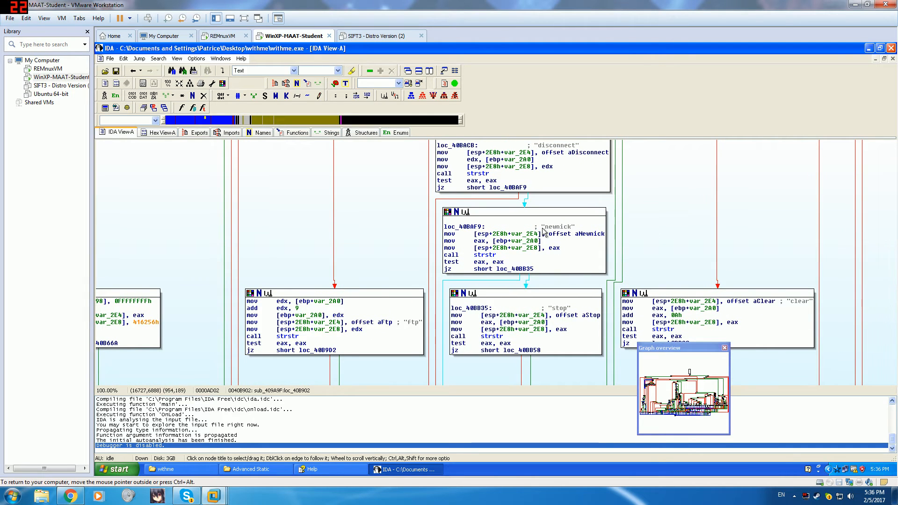
{"action": "mouse_move", "coordinate": [690, 213]}
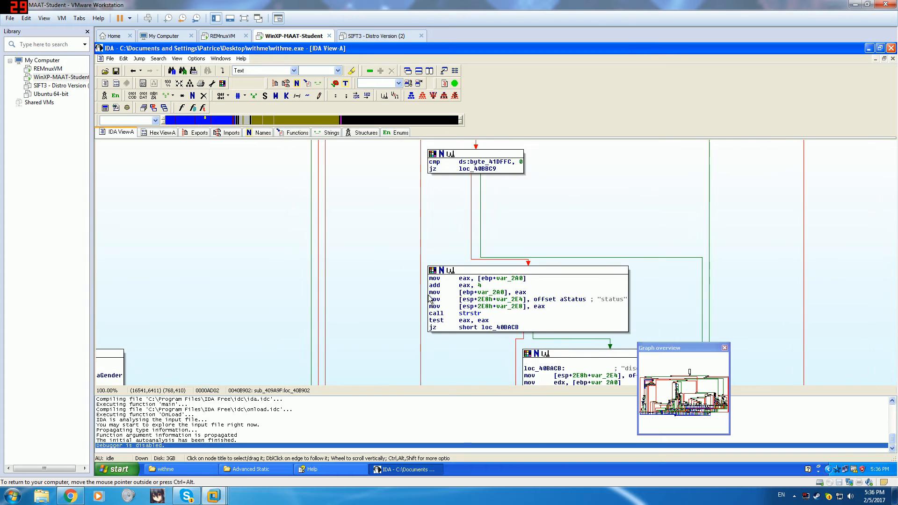
{"action": "scroll", "scroll_direction": "down", "scroll_amount": 3}
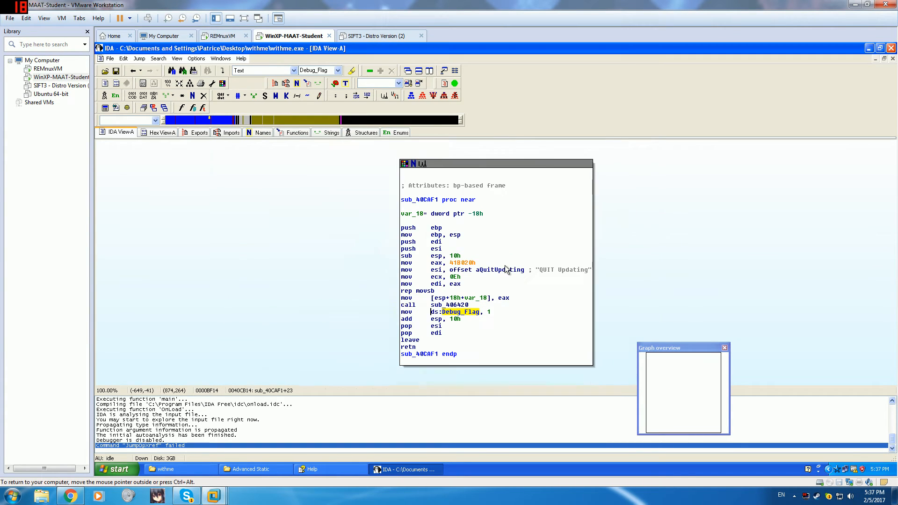
{"action": "mouse_move", "coordinate": [498, 269]}
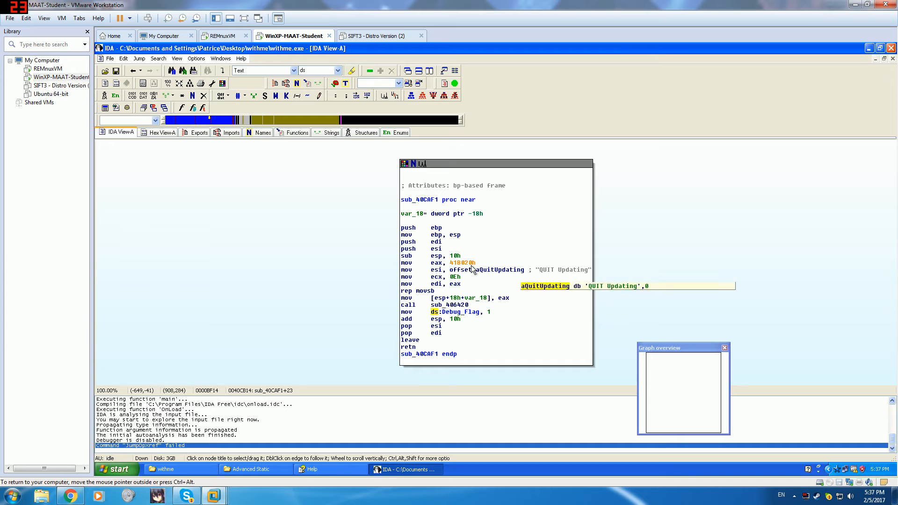
{"action": "mouse_move", "coordinate": [458, 317]}
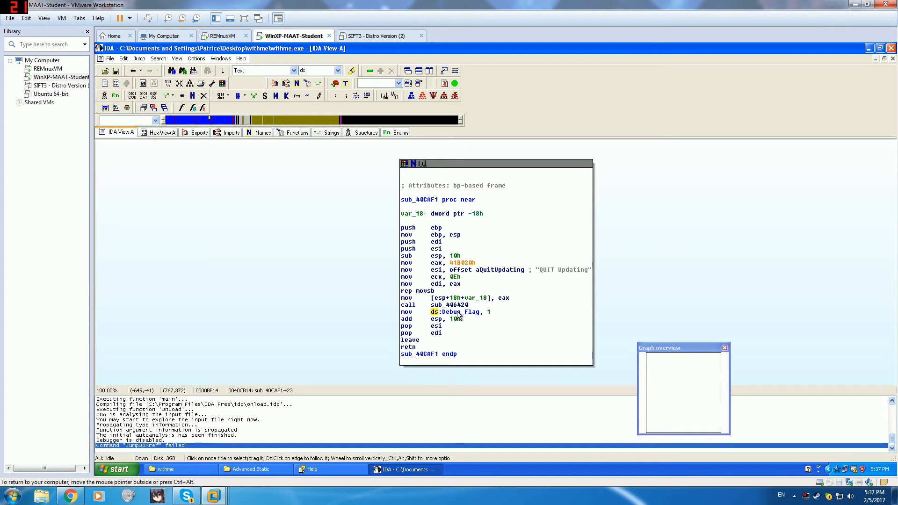
- Look into sub_406420's sprintf string-building code from sub_40CAF1
{"action": "left_click", "coordinate": [450, 304]}
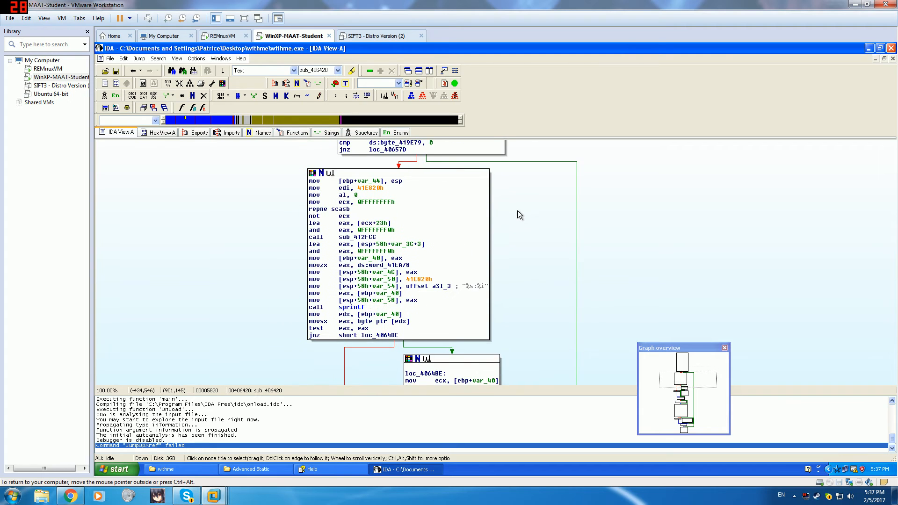
{"action": "scroll", "scroll_direction": "down", "scroll_amount": 3}
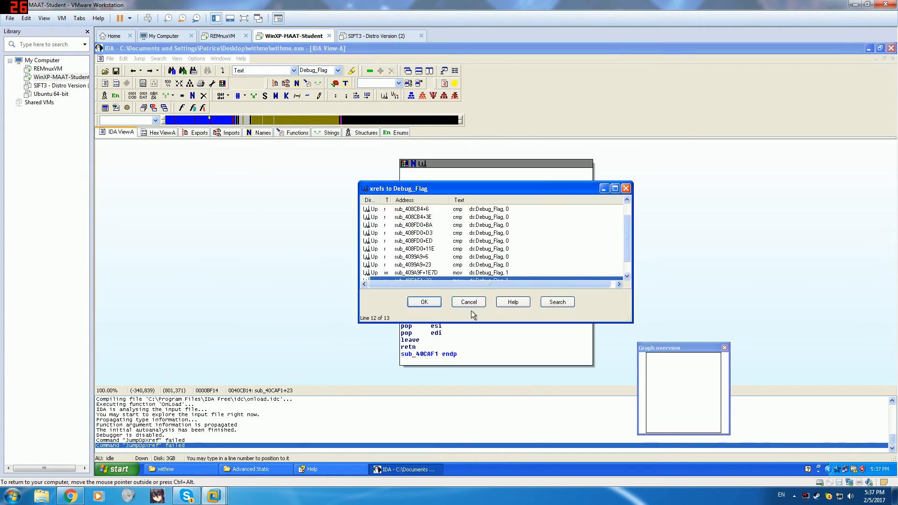
- Follow the xref in sub_40F6CD to the start-up code that resets Debug_Flag to 0 and read through it
{"action": "left_click", "coordinate": [422, 302]}
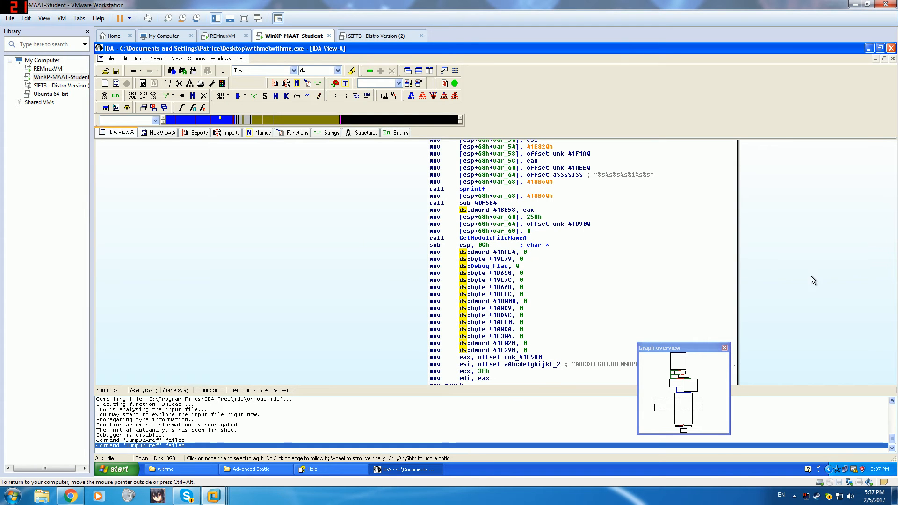
{"action": "scroll", "scroll_direction": "down", "scroll_amount": 3}
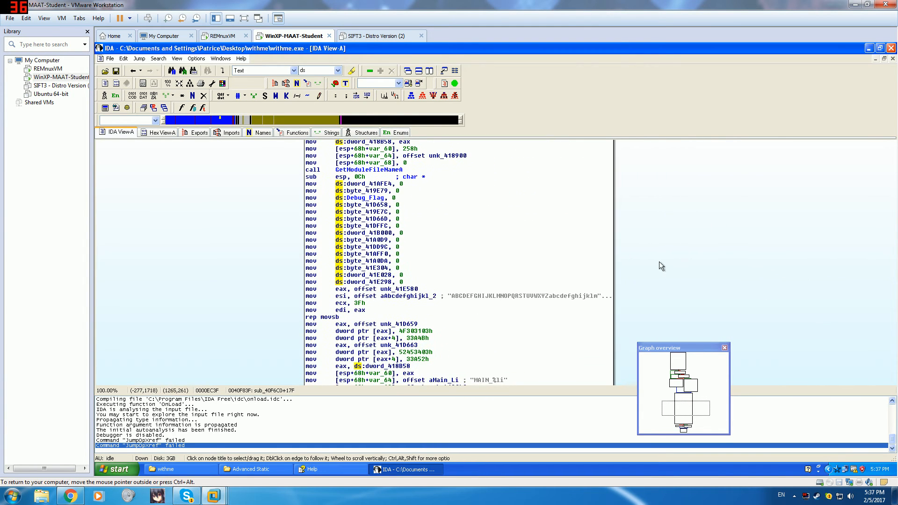
{"action": "scroll", "scroll_direction": "down", "scroll_amount": 3}
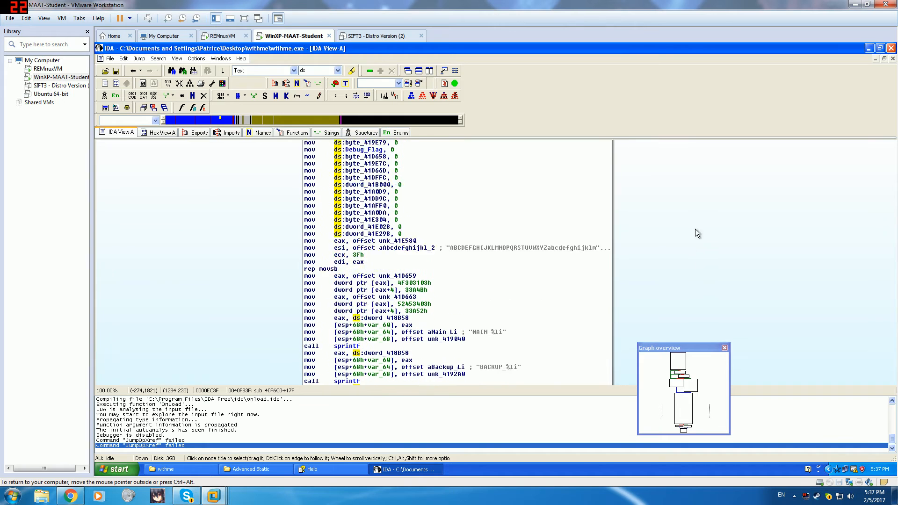
{"action": "scroll", "scroll_direction": "down", "scroll_amount": 3}
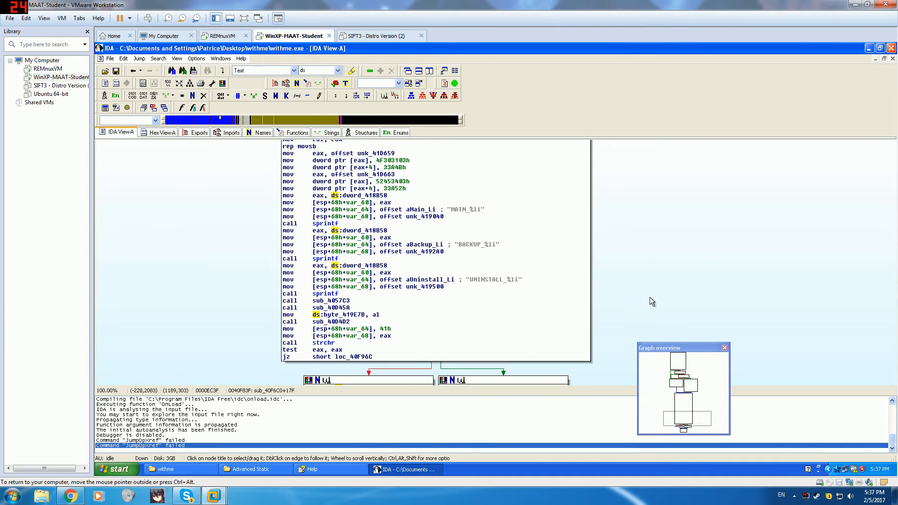
{"action": "scroll", "scroll_direction": "down", "scroll_amount": 3}
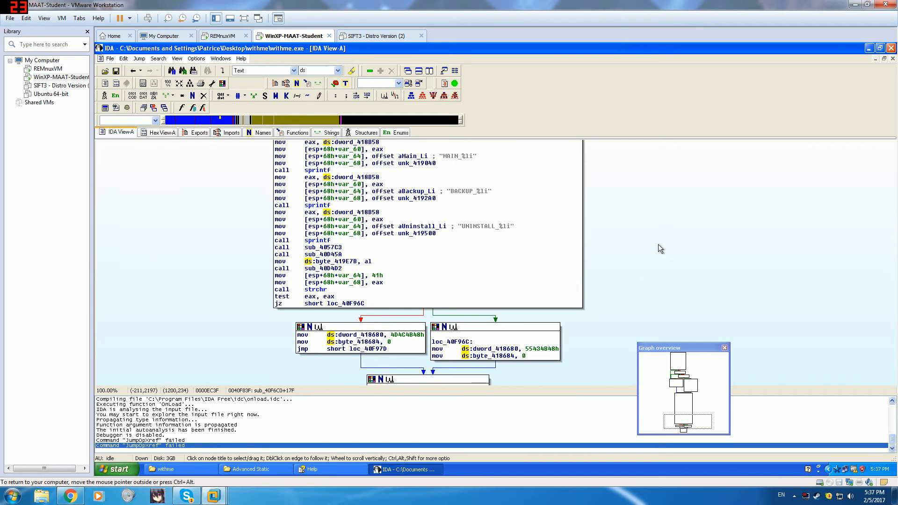
- Switch to the Strings view listing names like SandboxieRpcSs.exe, VBoxService.exe and Wireshark.exe
{"action": "left_click", "coordinate": [331, 132]}
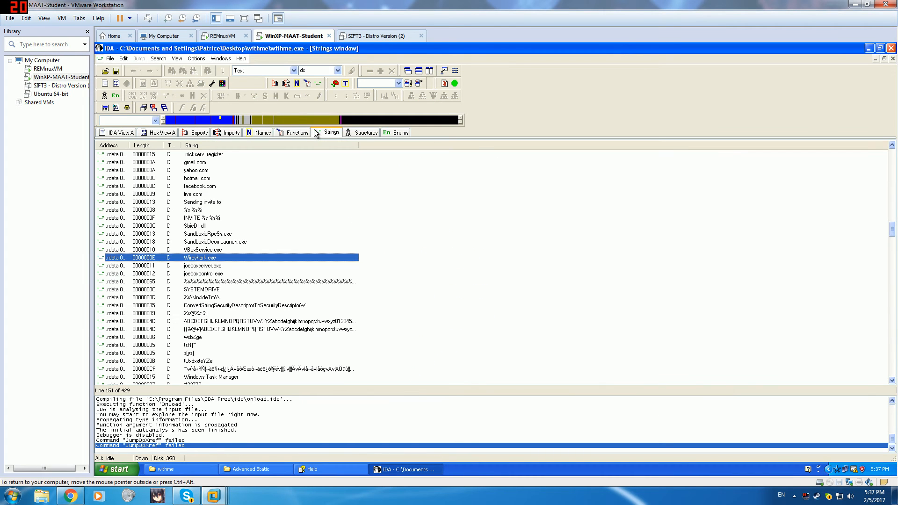
- Switch to the Functions window and scroll down past the analysis-tool strings
{"action": "scroll", "scroll_direction": "down", "scroll_amount": 3}
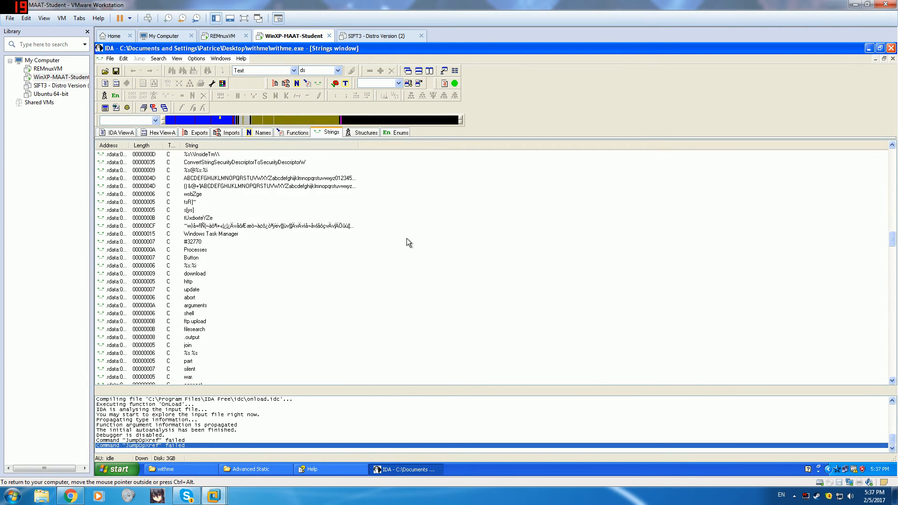
{"action": "left_click", "coordinate": [296, 132]}
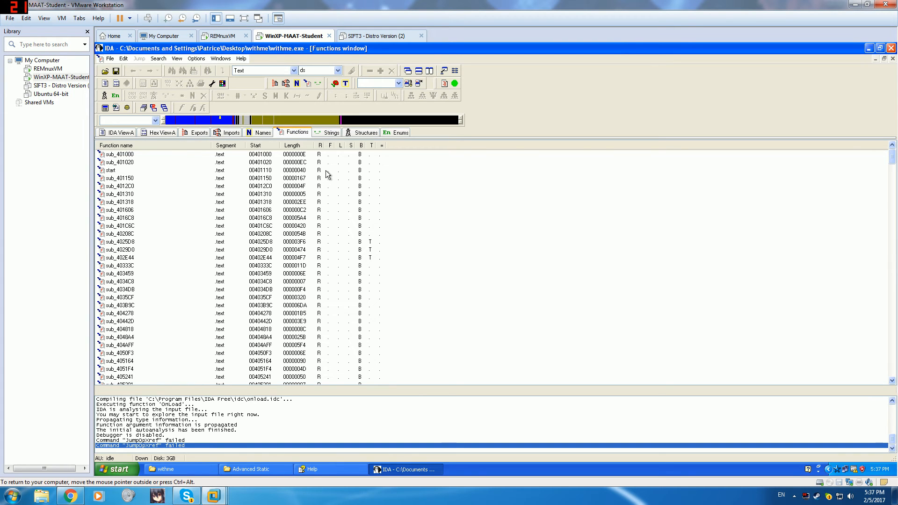
{"action": "scroll", "scroll_direction": "down", "scroll_amount": 3}
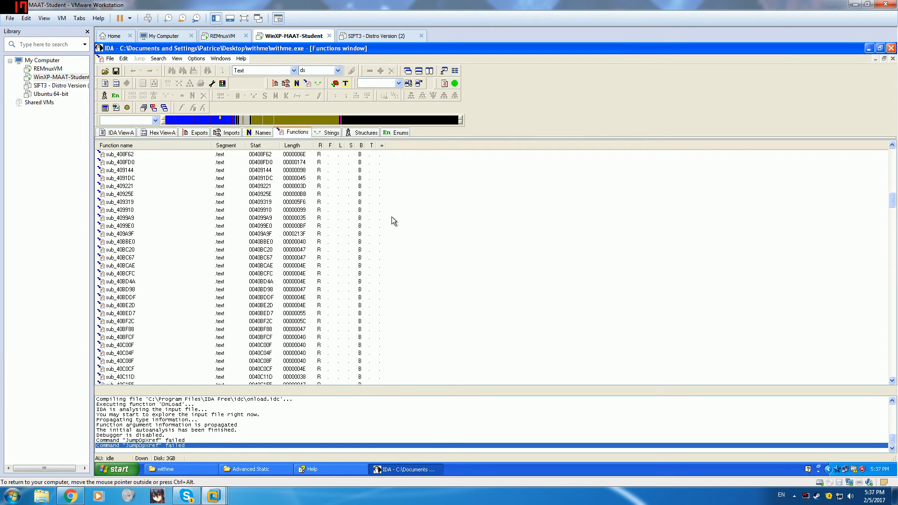
{"action": "scroll", "scroll_direction": "down", "scroll_amount": 3}
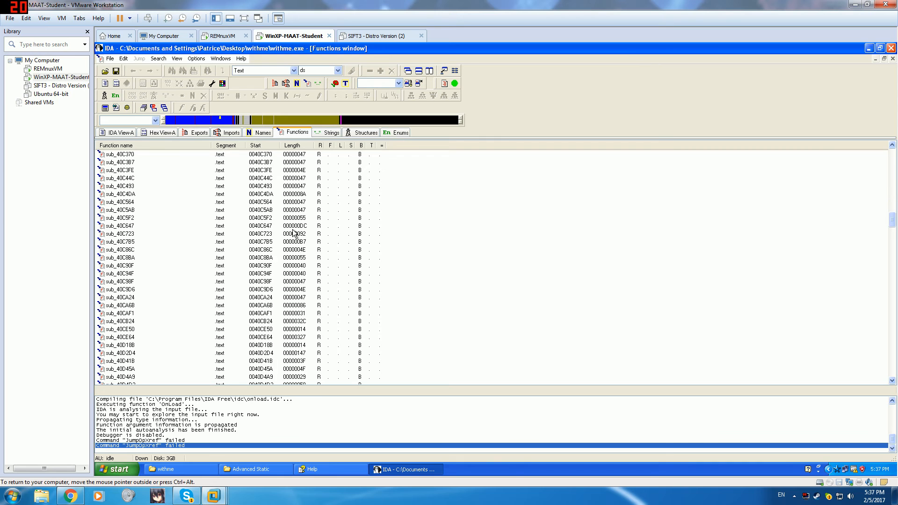
{"action": "scroll", "scroll_direction": "down", "scroll_amount": 3}
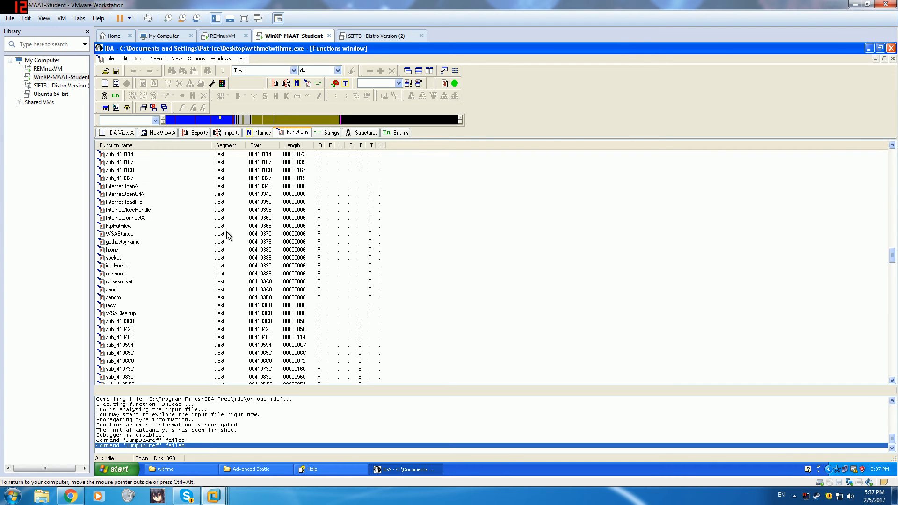
{"action": "scroll", "scroll_direction": "down", "scroll_amount": 3}
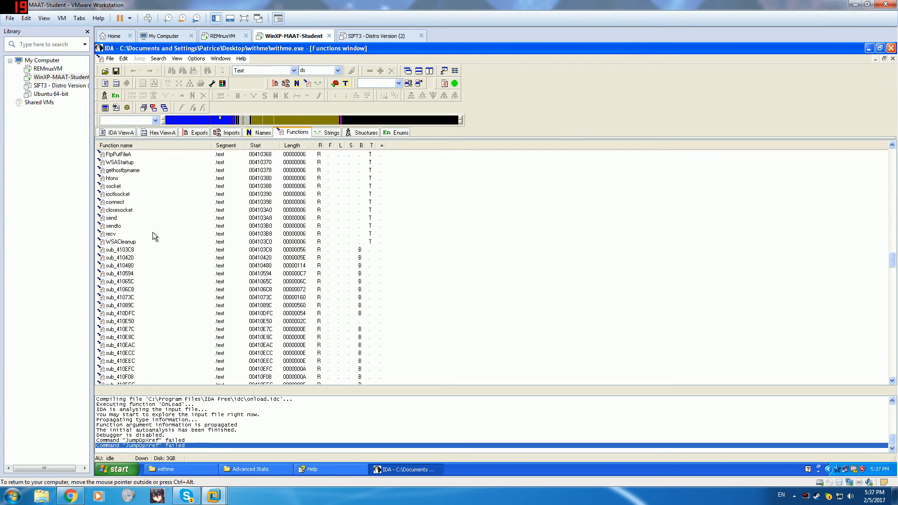
{"action": "scroll", "scroll_direction": "down", "scroll_amount": 3}
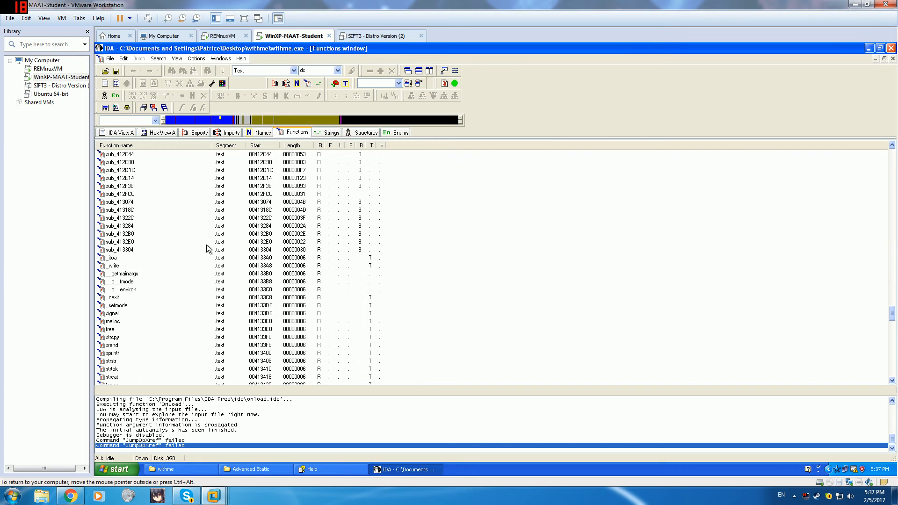
- Continue scrolling until RegDeleteValueA and the other Reg* imports are visible
{"action": "scroll", "scroll_direction": "down", "scroll_amount": 3}
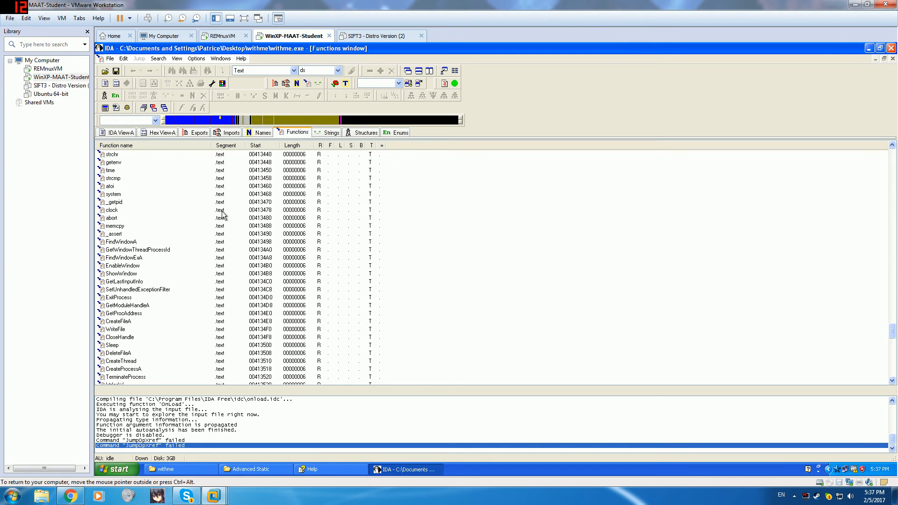
{"action": "scroll", "scroll_direction": "down", "scroll_amount": 3}
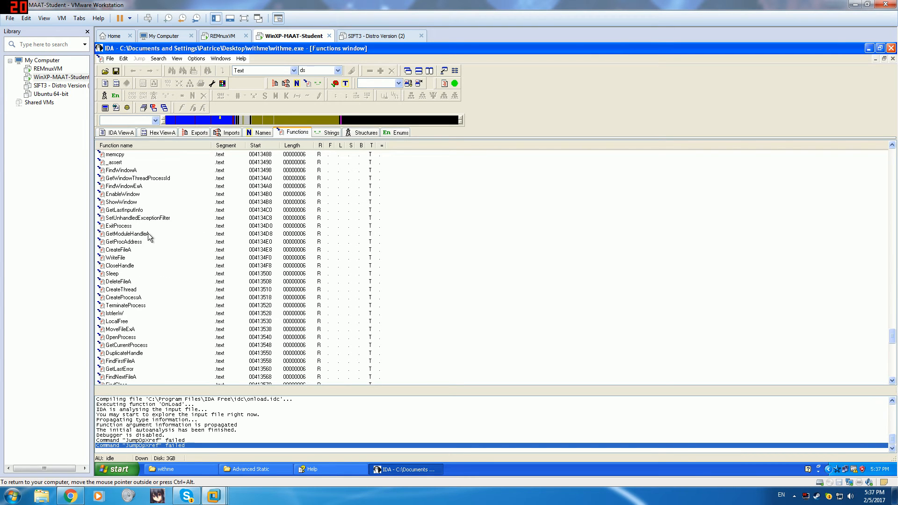
{"action": "scroll", "scroll_direction": "down", "scroll_amount": 3}
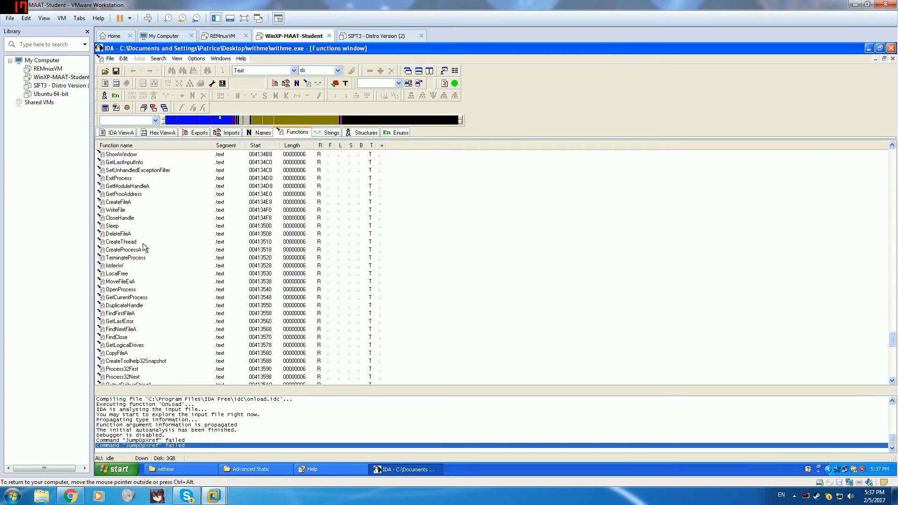
{"action": "scroll", "scroll_direction": "down", "scroll_amount": 3}
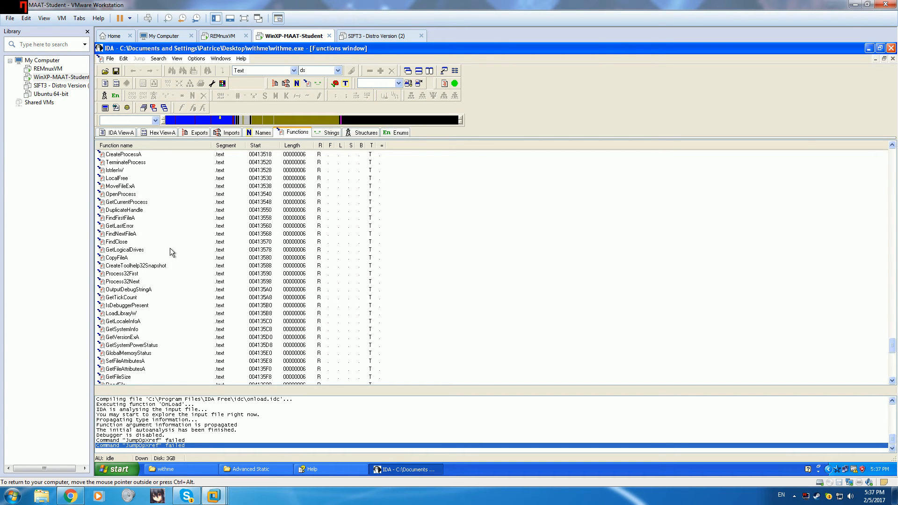
{"action": "scroll", "scroll_direction": "down", "scroll_amount": 3}
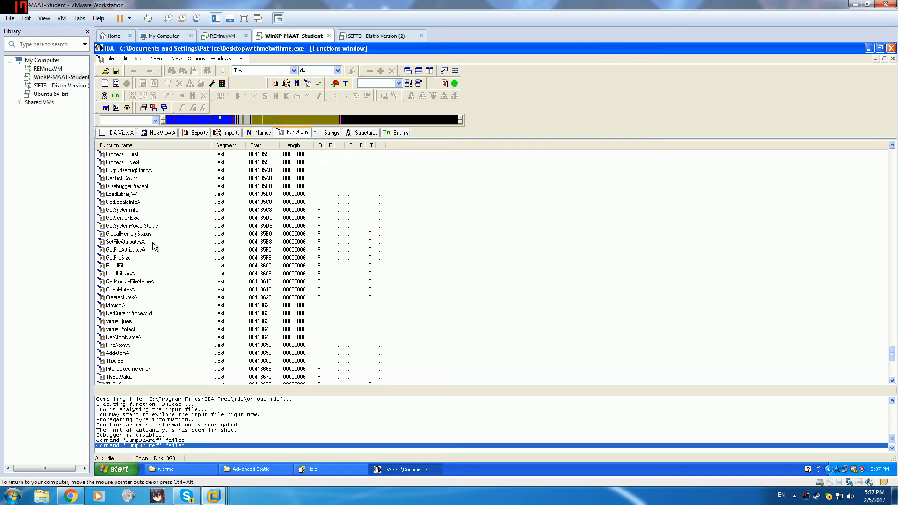
{"action": "scroll", "scroll_direction": "down", "scroll_amount": 3}
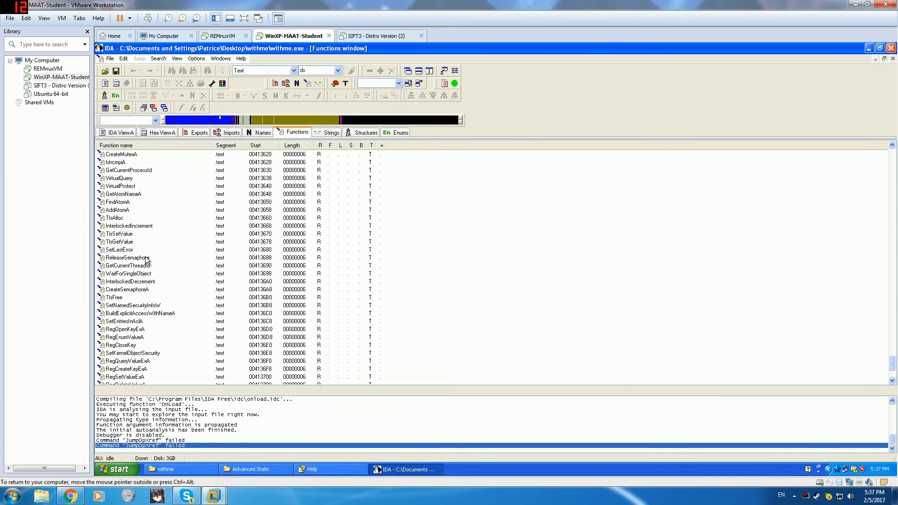
{"action": "scroll", "scroll_direction": "down", "scroll_amount": 3}
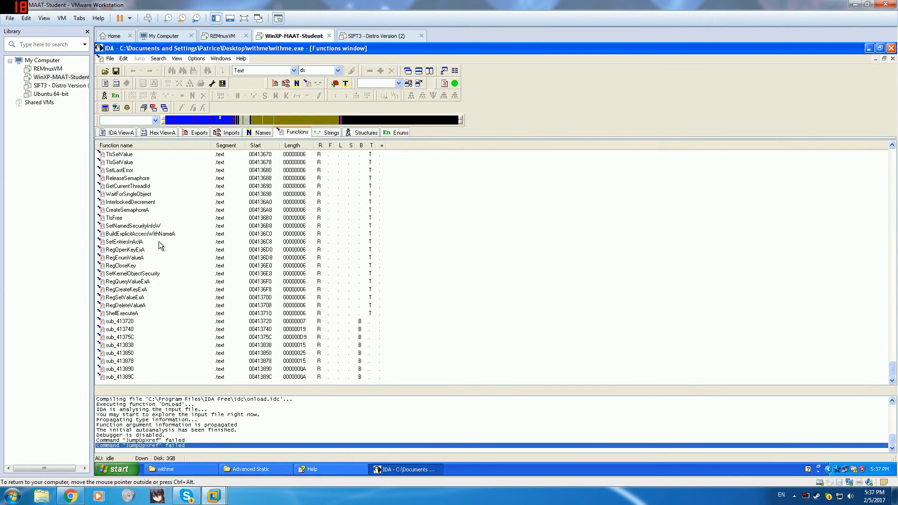
{"action": "mouse_move", "coordinate": [141, 315]}
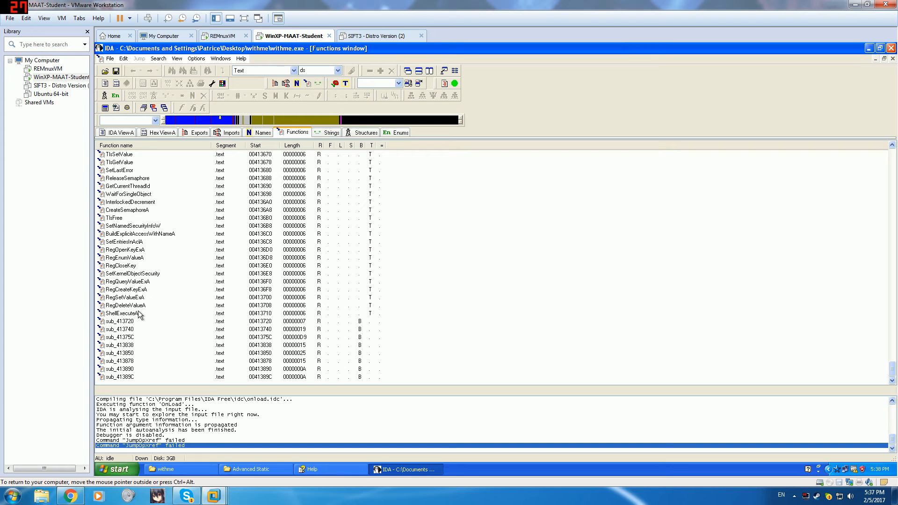
- Open RegDeleteValueA's thunk and list its xrefs, showing the single caller sub_4100A1+4F
{"action": "double_click", "coordinate": [122, 305]}
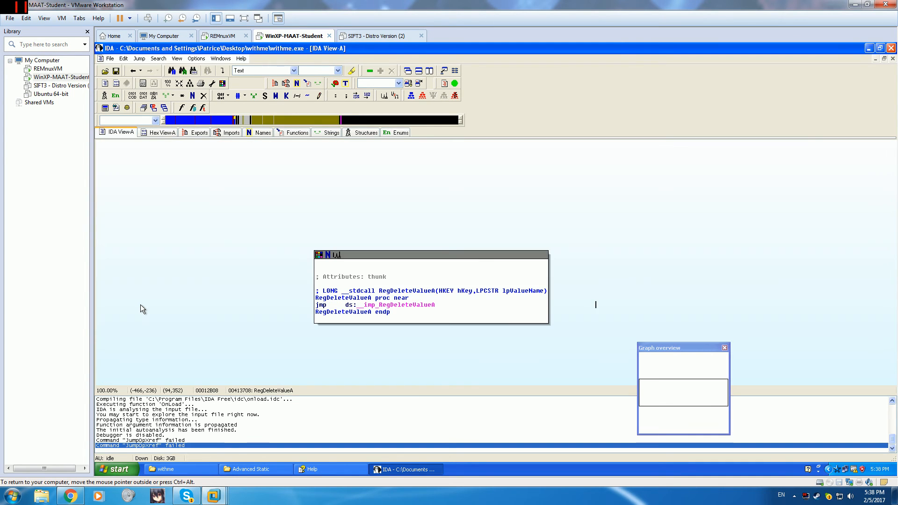
{"action": "mouse_move", "coordinate": [402, 308]}
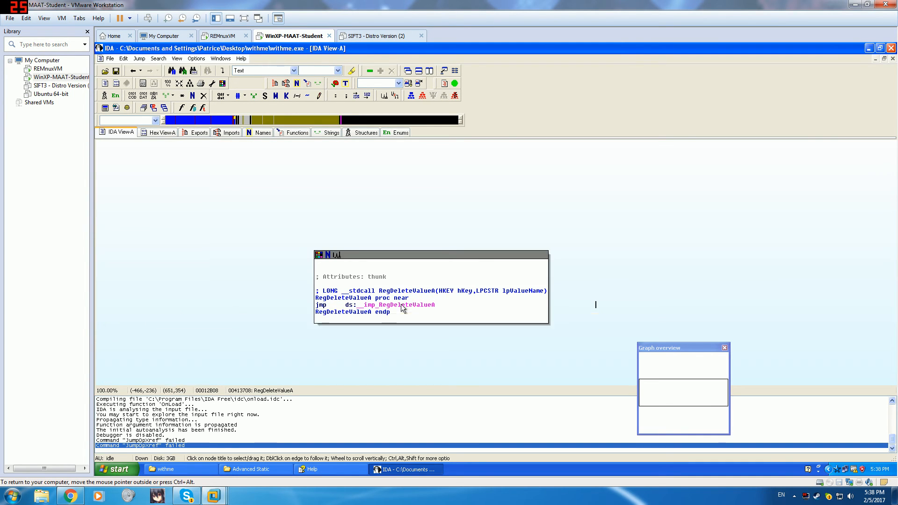
{"action": "double_click", "coordinate": [399, 305]}
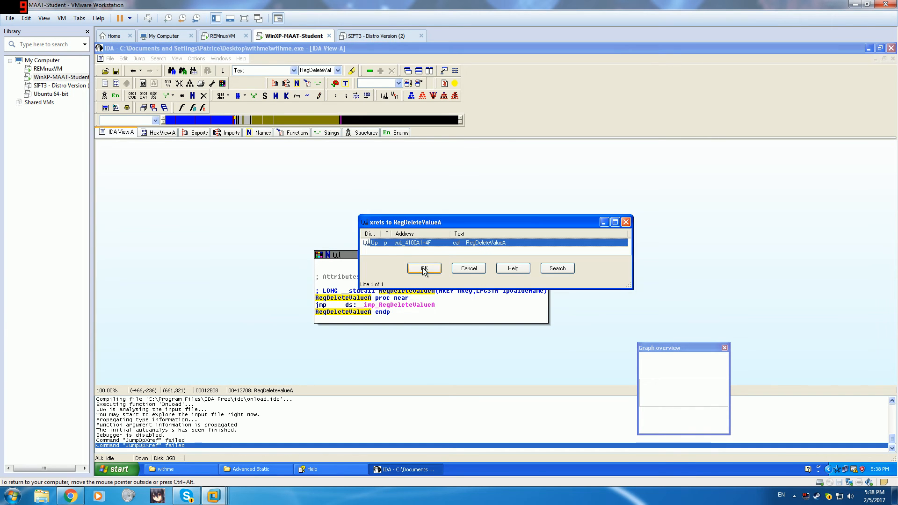
- Jump to the caller sub_4100A1 and view its graph opening a registry key then deleting a value
{"action": "left_click", "coordinate": [423, 268]}
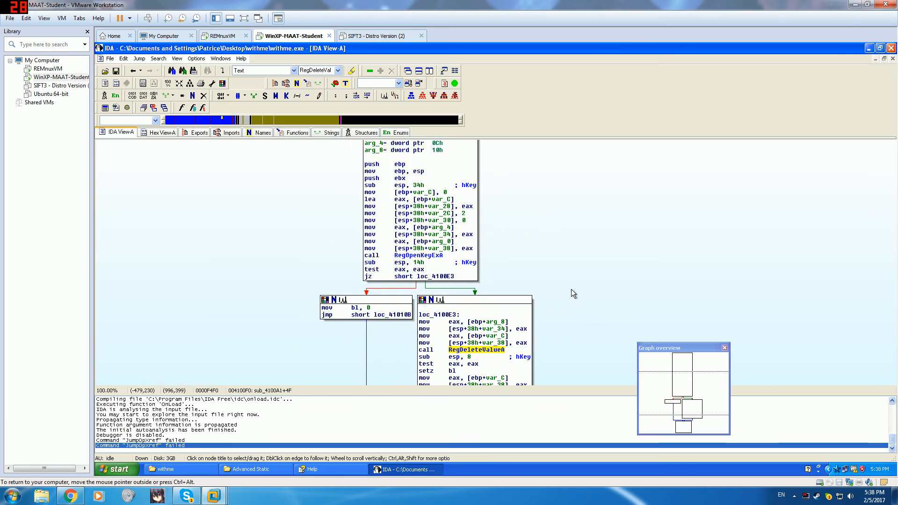
{"action": "scroll", "scroll_direction": "down", "scroll_amount": 3}
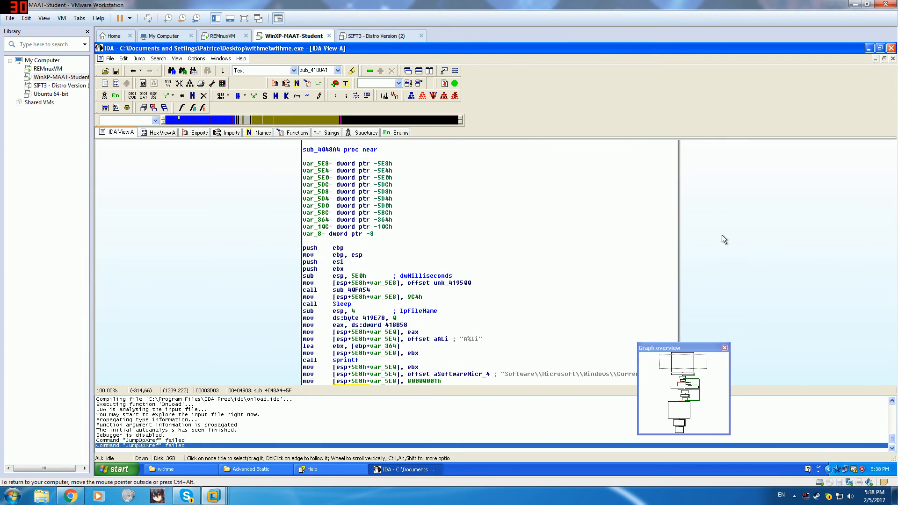
- Read sub_404A84's graph passing the aSoftwareMicr_4 registry path to sub_4100A1 with 80000001h and 80000002h roots
{"action": "scroll", "scroll_direction": "down", "scroll_amount": 3}
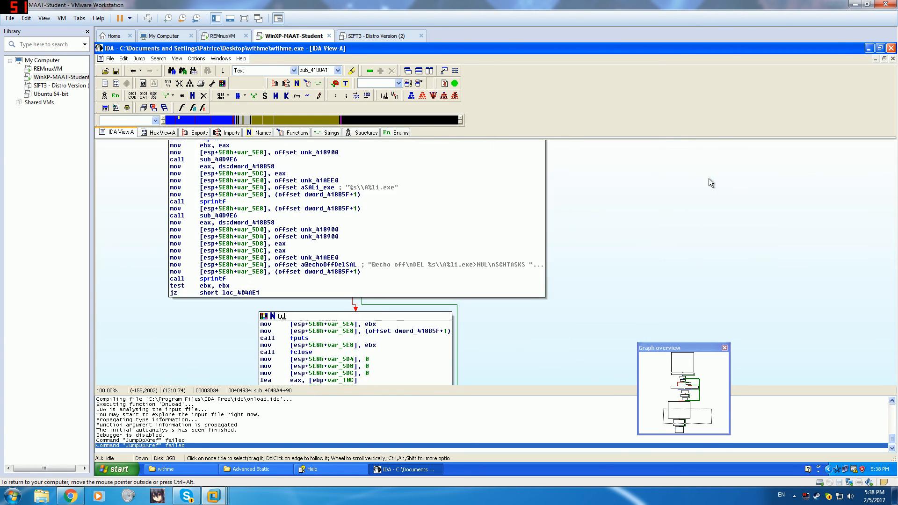
{"action": "scroll", "scroll_direction": "down", "scroll_amount": 3}
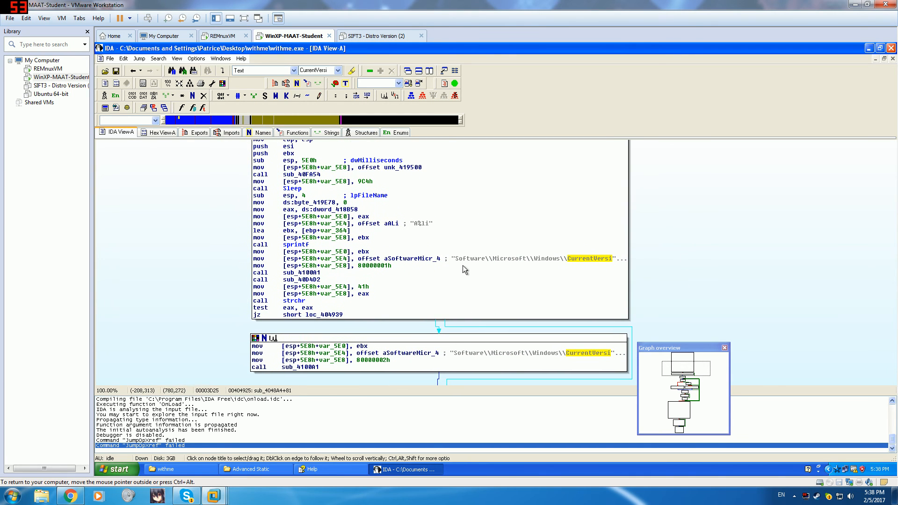
{"action": "mouse_move", "coordinate": [435, 251]}
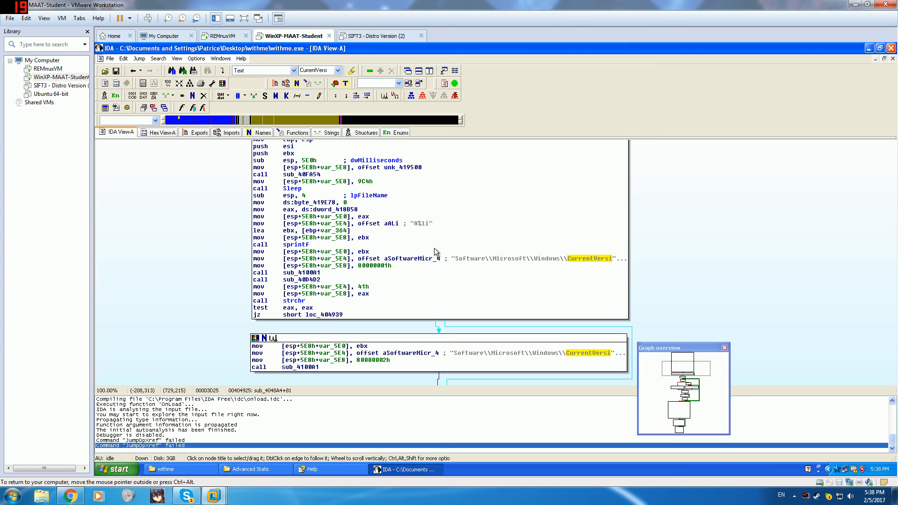
{"action": "mouse_move", "coordinate": [300, 194]}
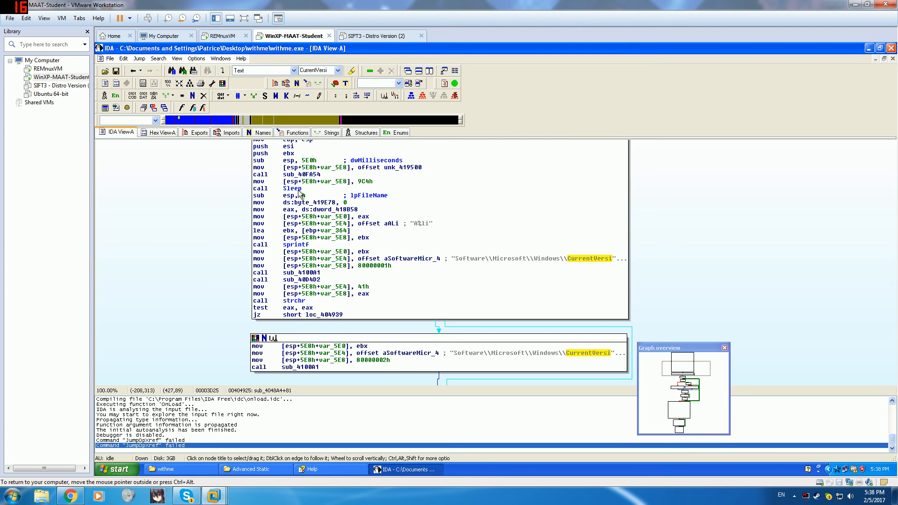
{"action": "mouse_move", "coordinate": [474, 273]}
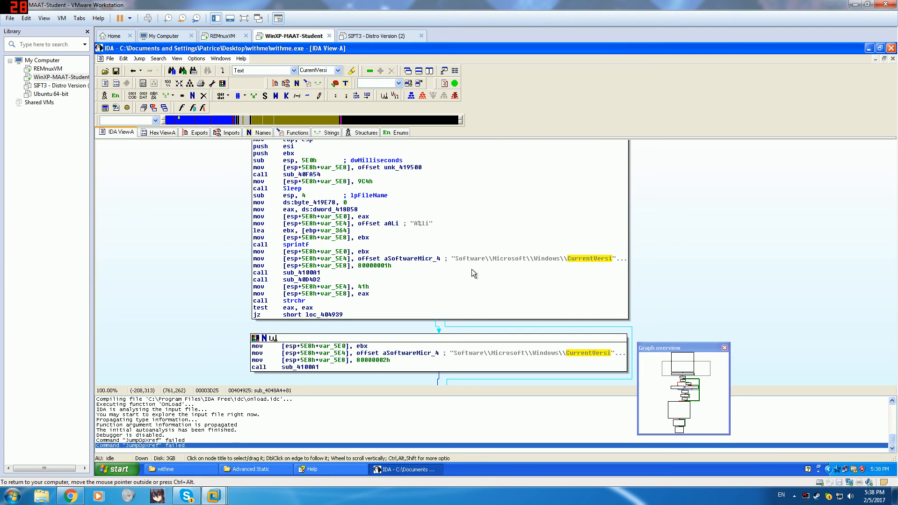
{"action": "mouse_move", "coordinate": [614, 267]}
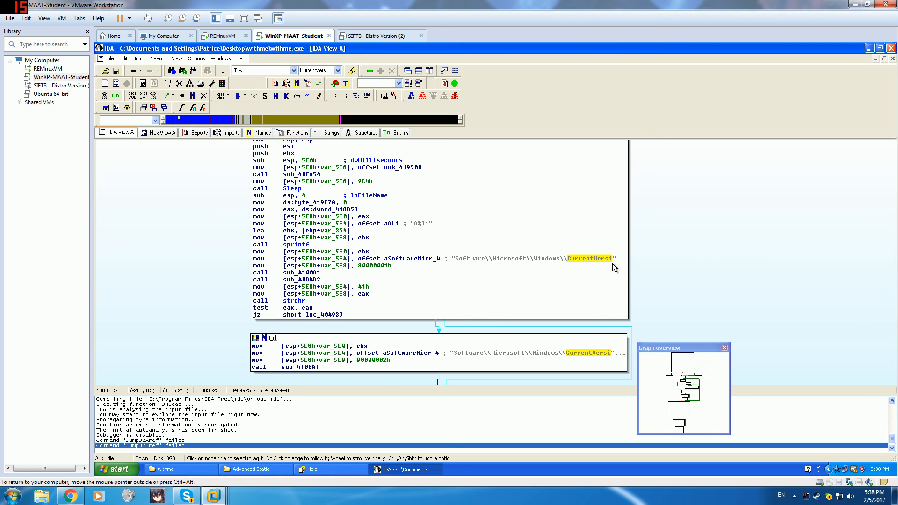
{"action": "mouse_move", "coordinate": [542, 230]}
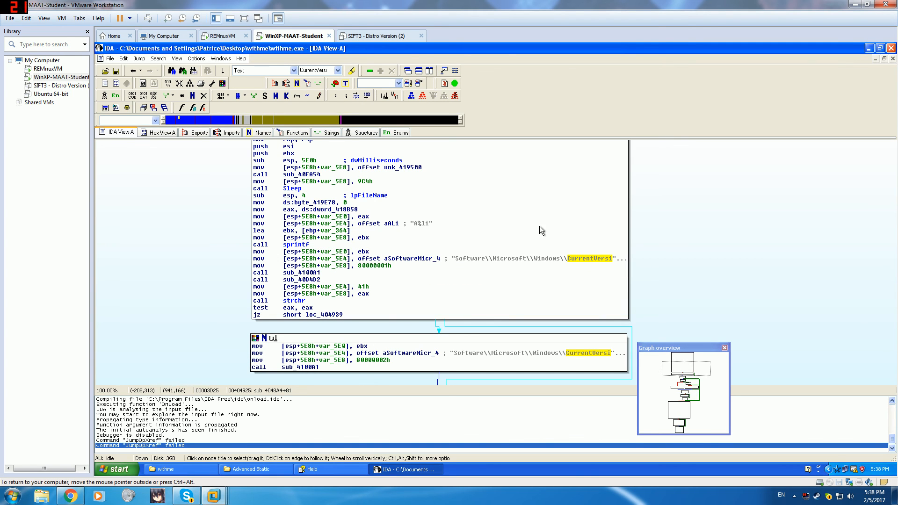
- Highlight every use of the aSoftwareMicr_4 string and navigate back into sub_4100A1's RegOpenKeyExA/RegDeleteValueA graph
{"action": "scroll", "scroll_direction": "up", "scroll_amount": 3}
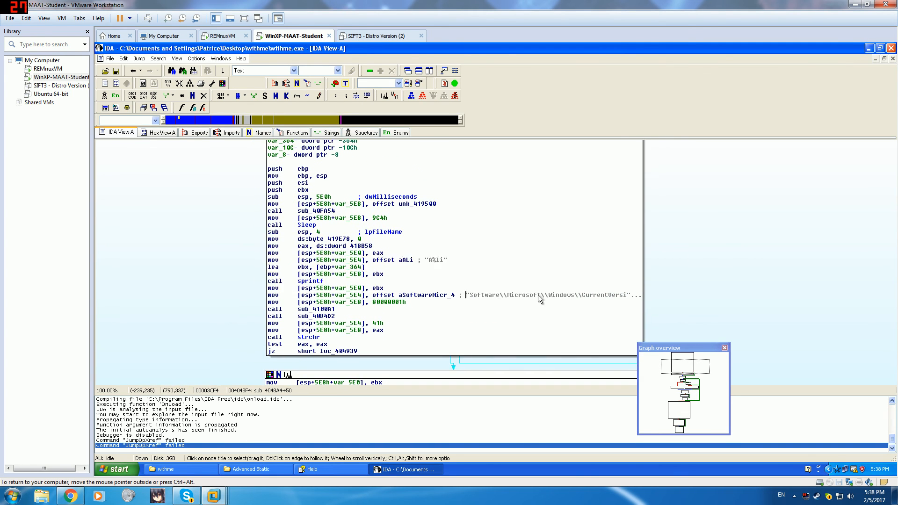
{"action": "left_click", "coordinate": [553, 295]}
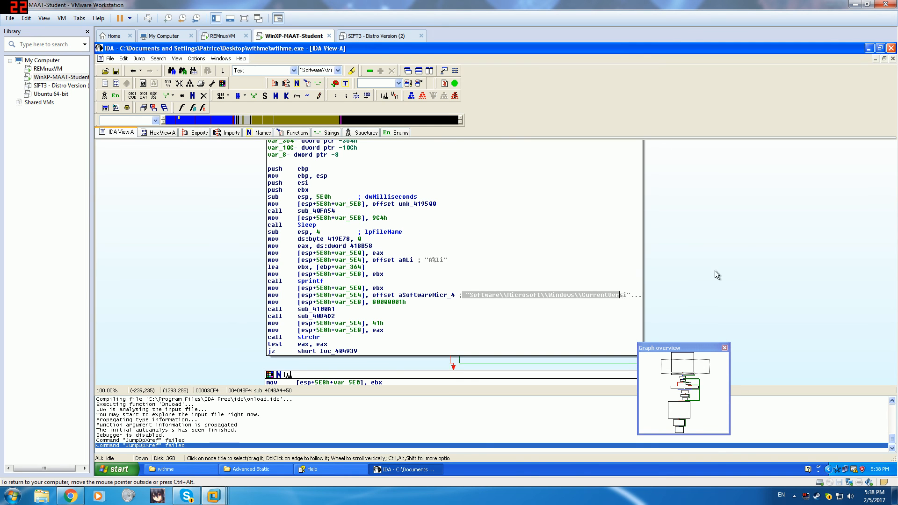
{"action": "scroll", "scroll_direction": "down", "scroll_amount": 3}
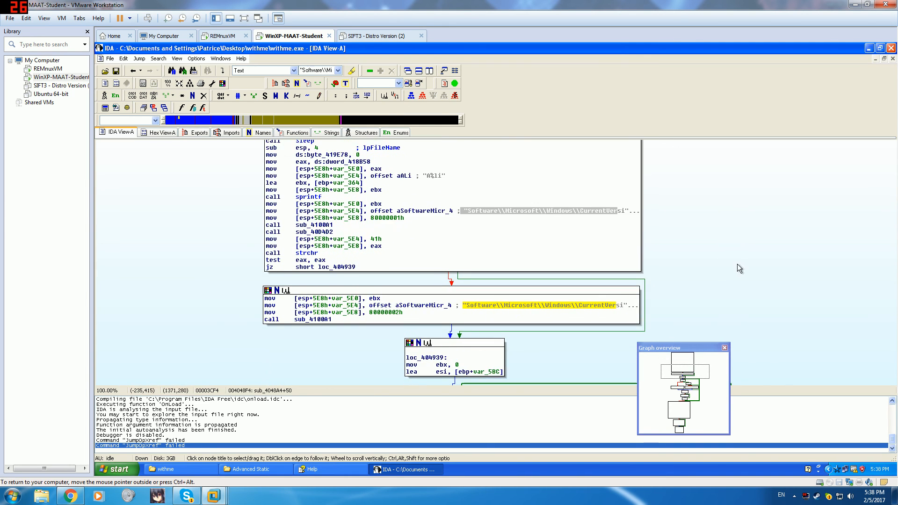
{"action": "scroll", "scroll_direction": "down", "scroll_amount": 3}
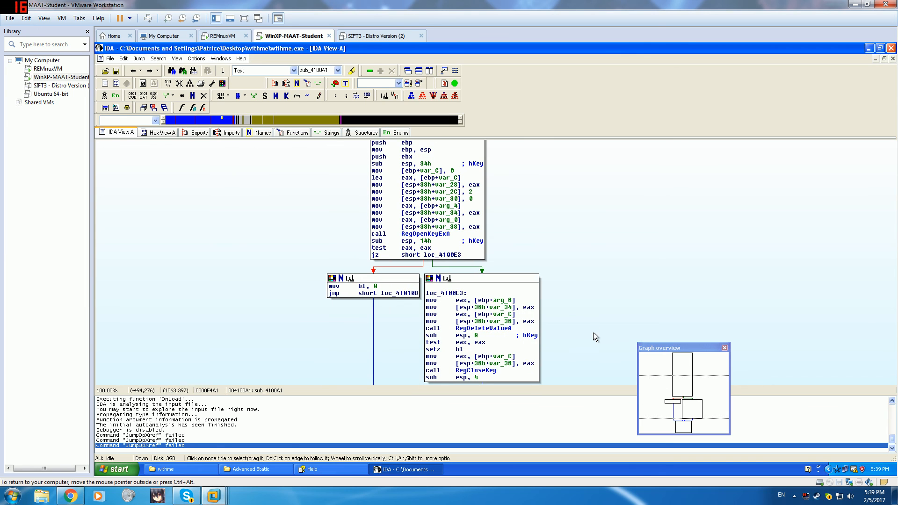
{"action": "scroll", "scroll_direction": "down", "scroll_amount": 3}
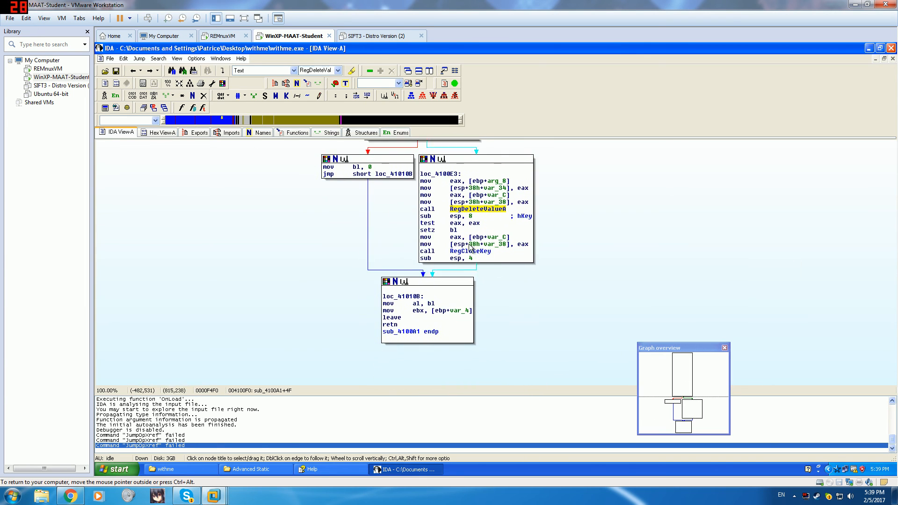
{"action": "scroll", "scroll_direction": "up", "scroll_amount": 3}
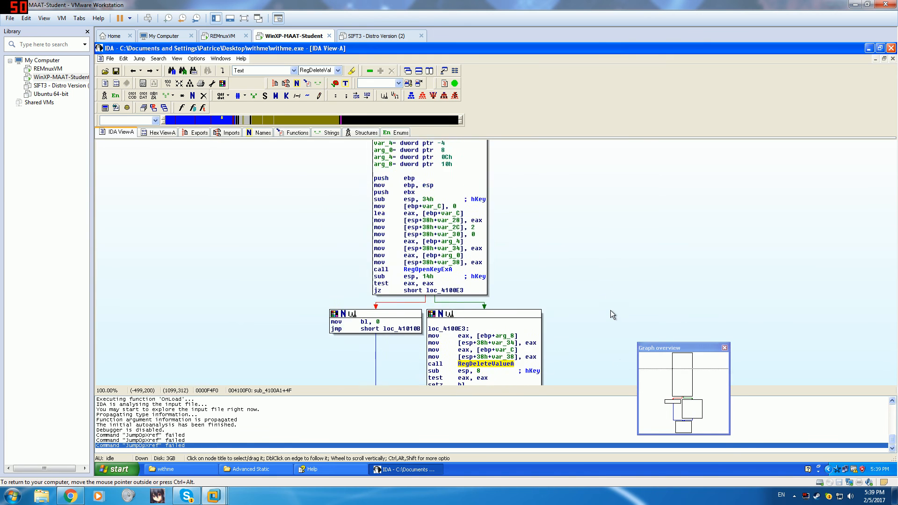